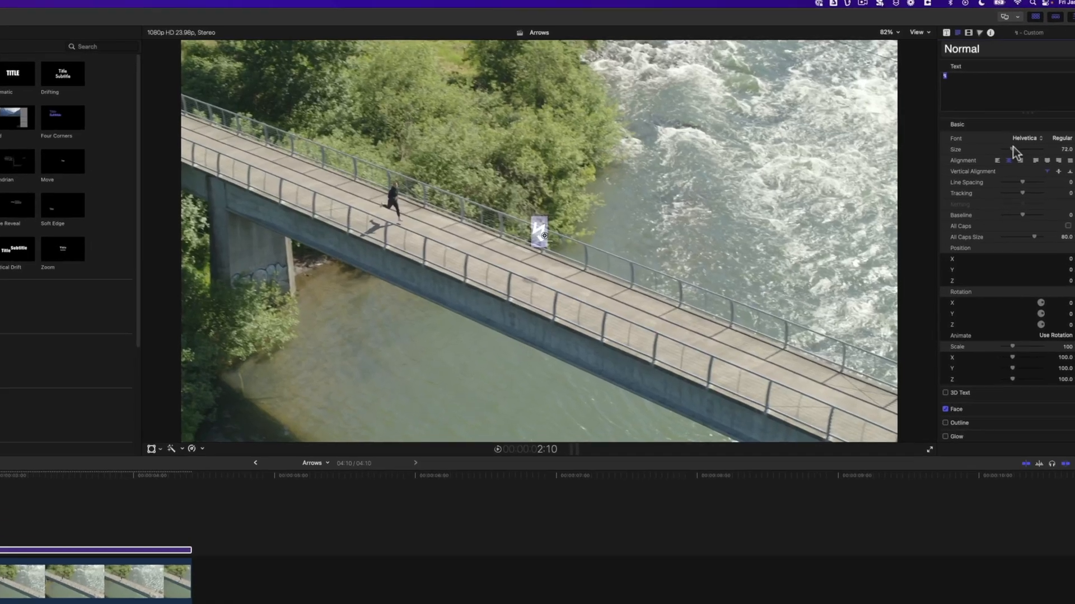
# - Bring up the Titles and Generators browser alongside the runner-on-bridge clip
pyautogui.click(929, 451)
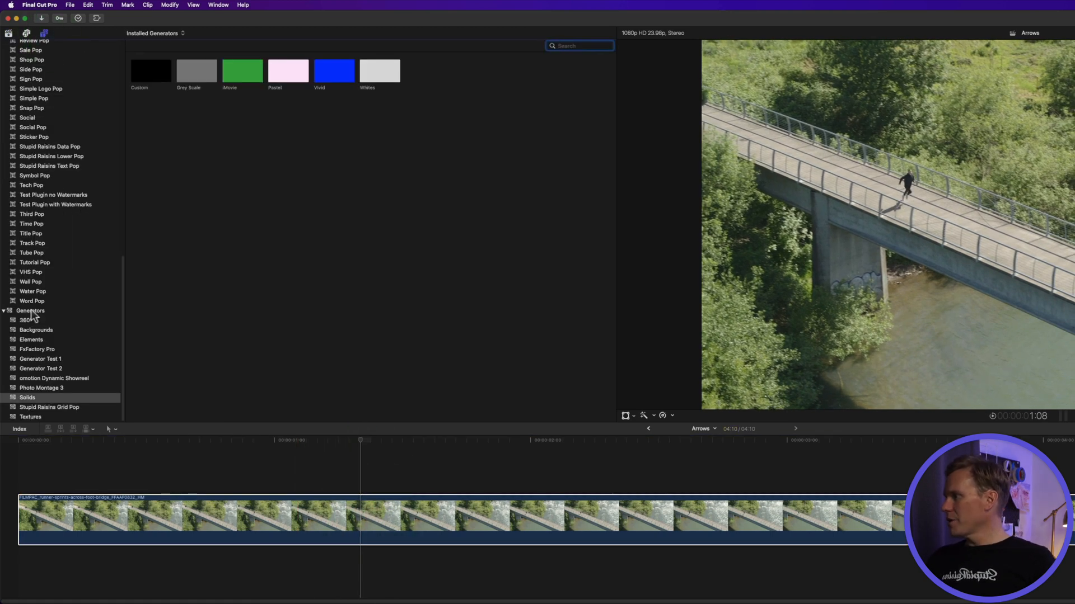
# - Add the Shapes generator as a white circle over the bridge footage
pyautogui.click(31, 310)
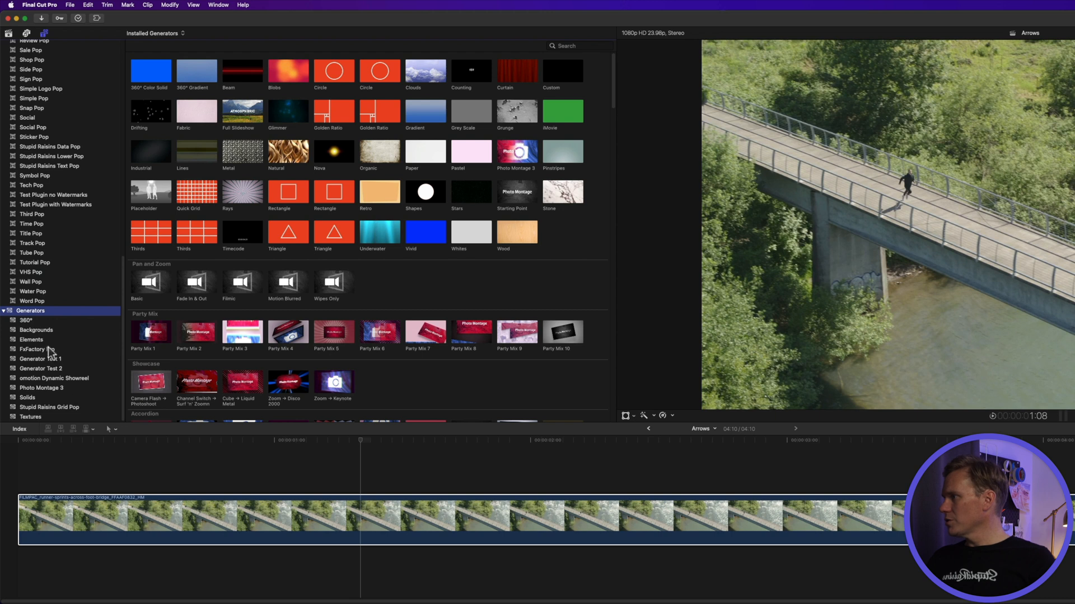
pyautogui.click(31, 339)
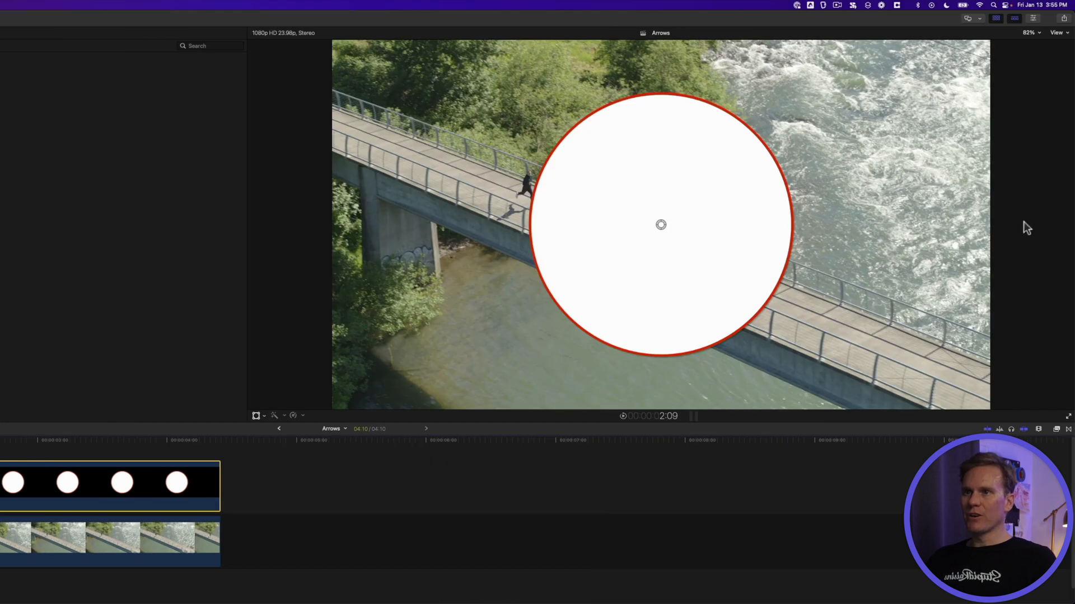
# - Change the circle into an arrow with a purple fill and purple outline
pyautogui.click(993, 19)
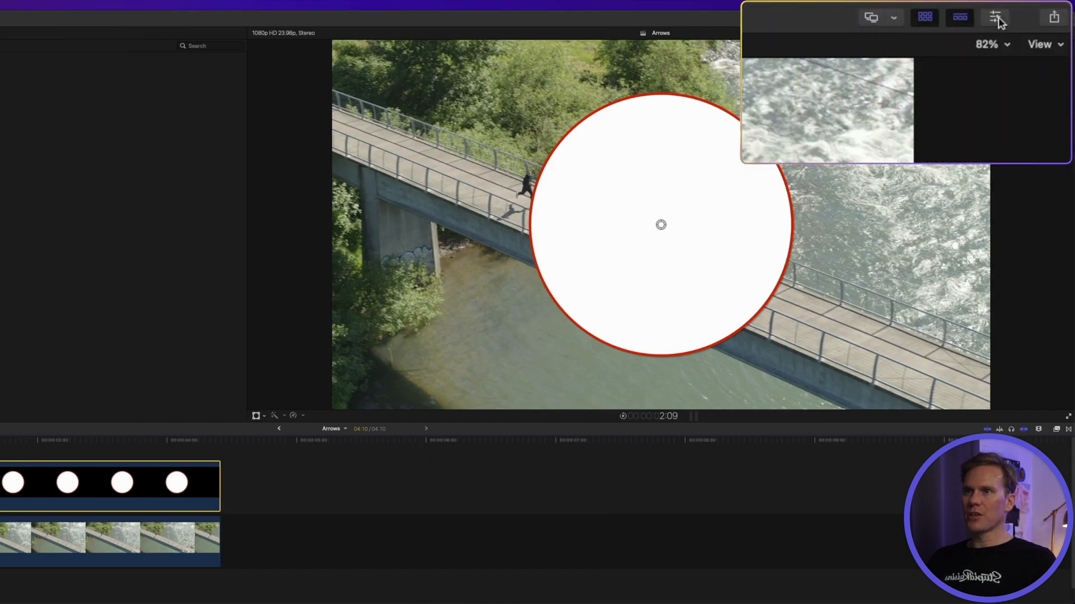
pyautogui.click(993, 17)
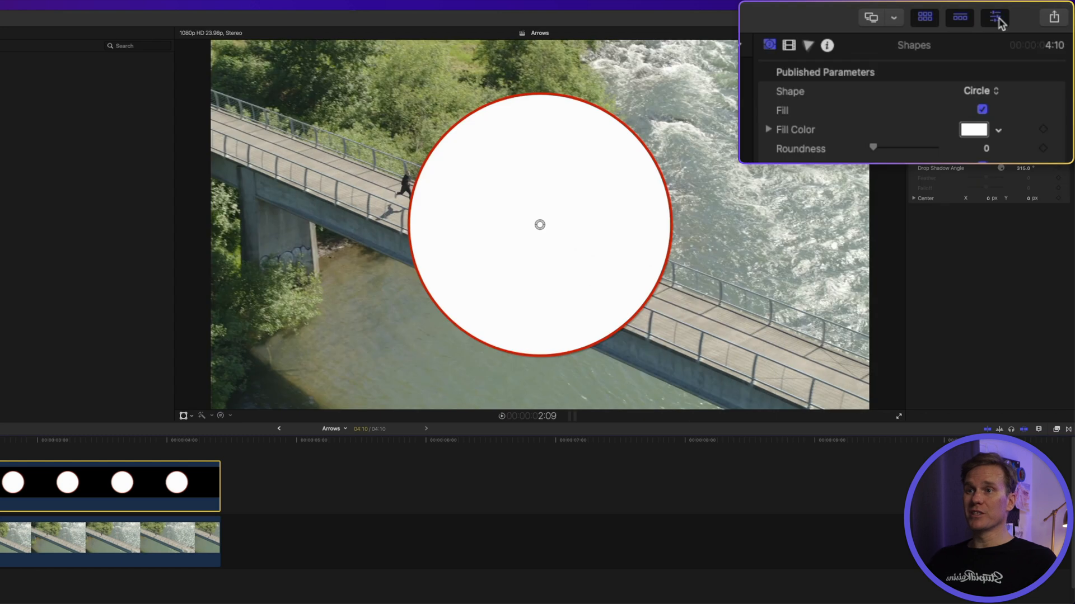
pyautogui.click(980, 91)
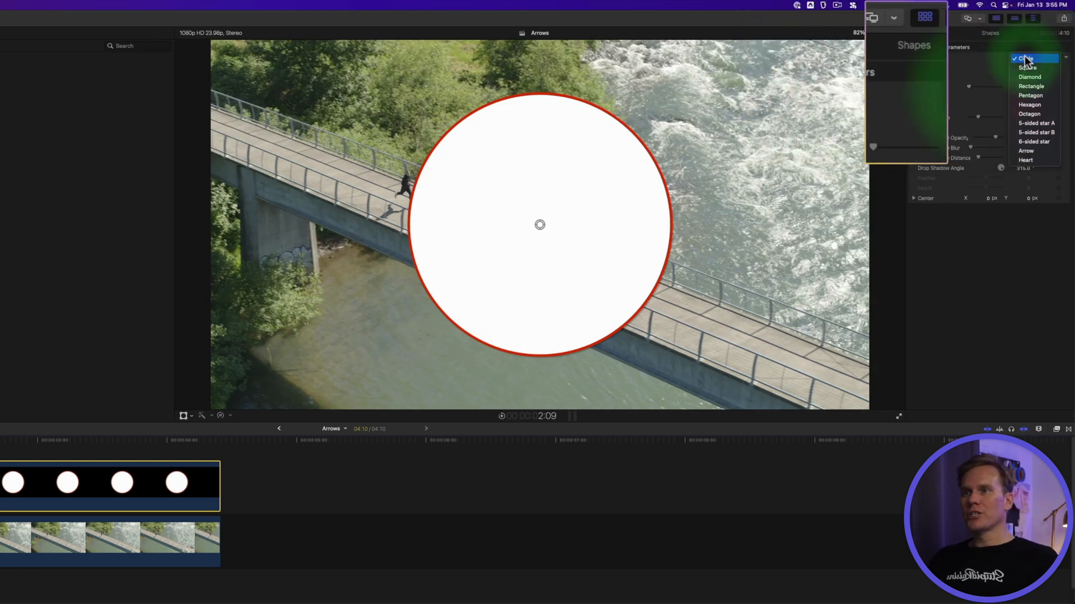
pyautogui.click(1026, 150)
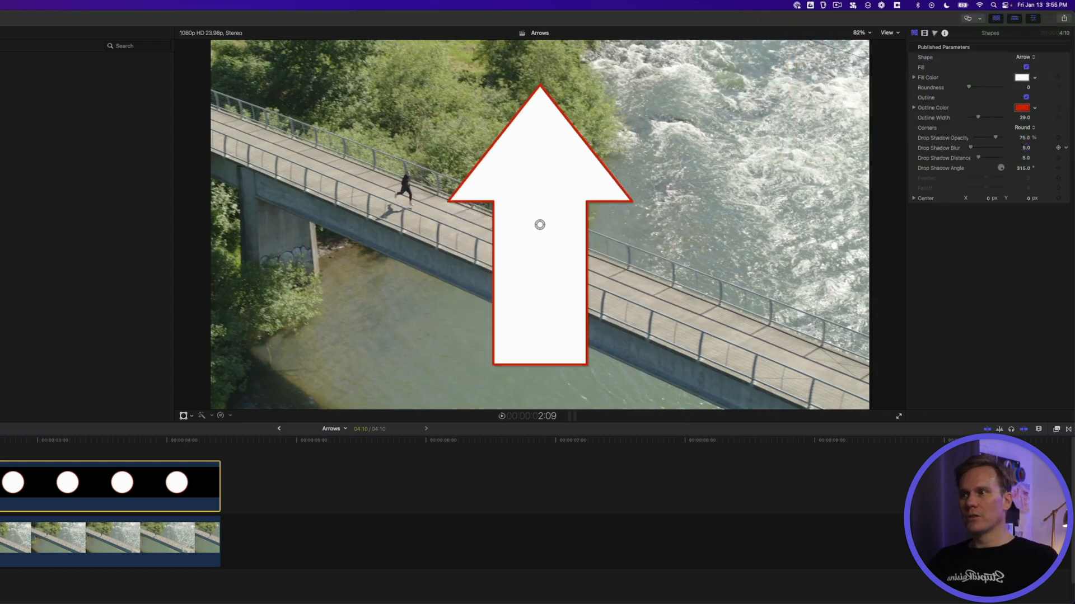
pyautogui.click(1019, 68)
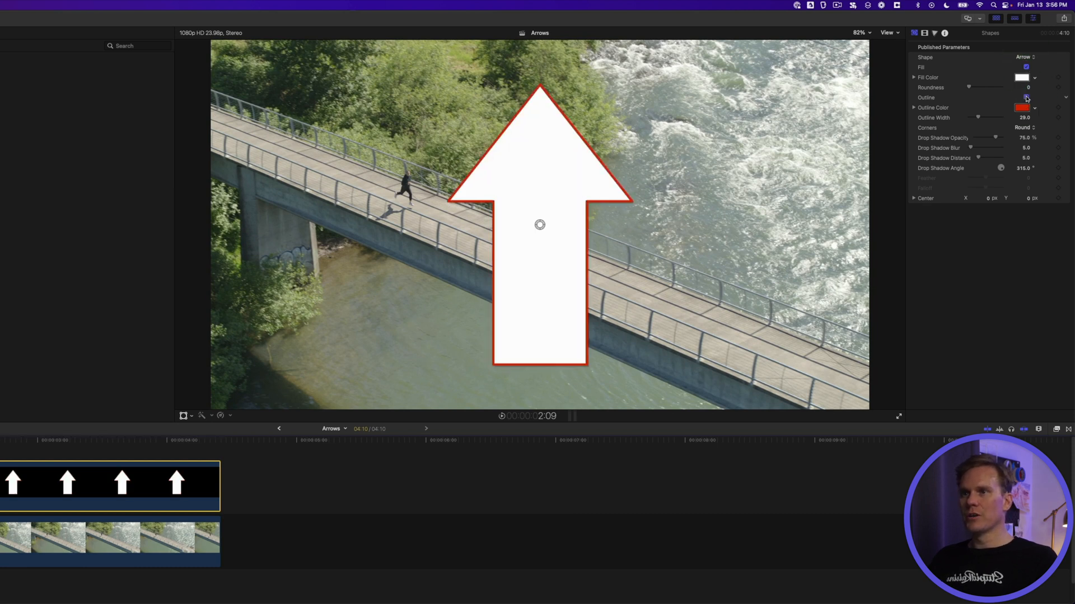
pyautogui.click(1028, 98)
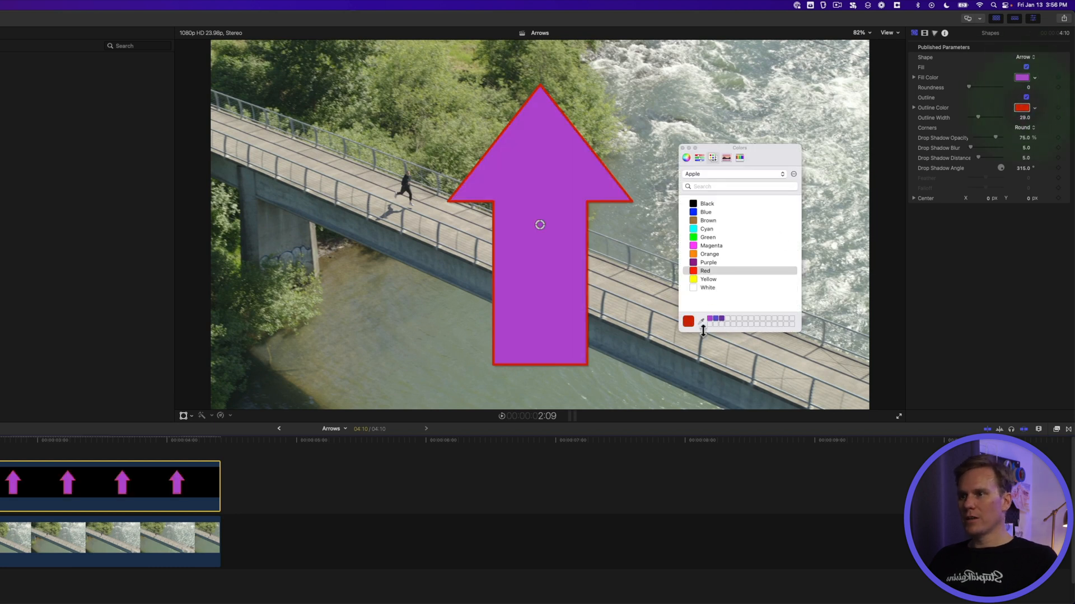
pyautogui.click(708, 262)
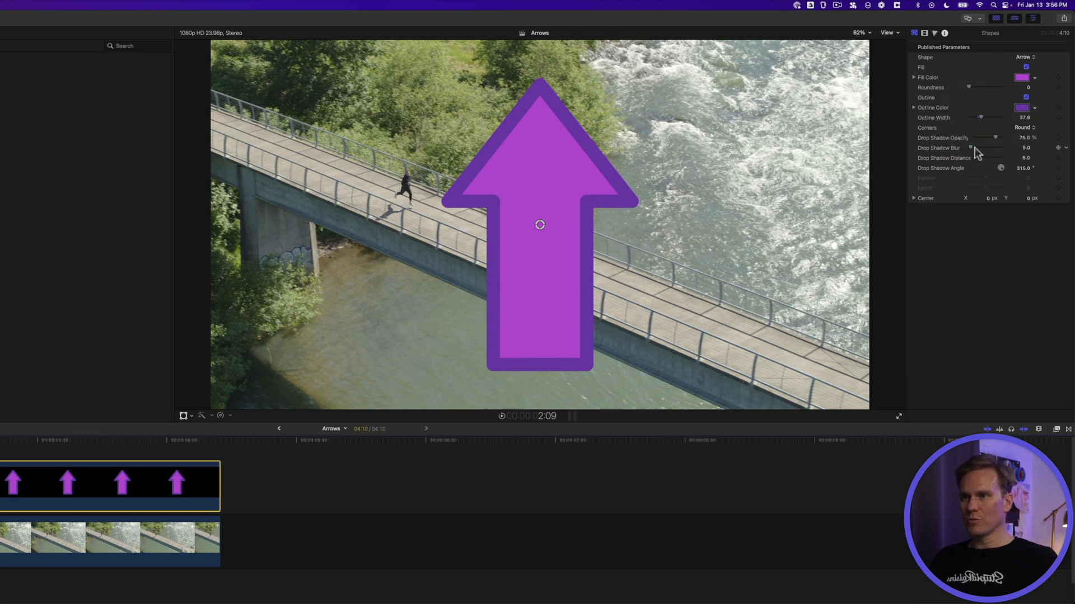
# - Lengthen and soften the drop shadow, then place the arrow right over the river
pyautogui.moveTo(980, 157); pyautogui.dragTo(1000, 158)
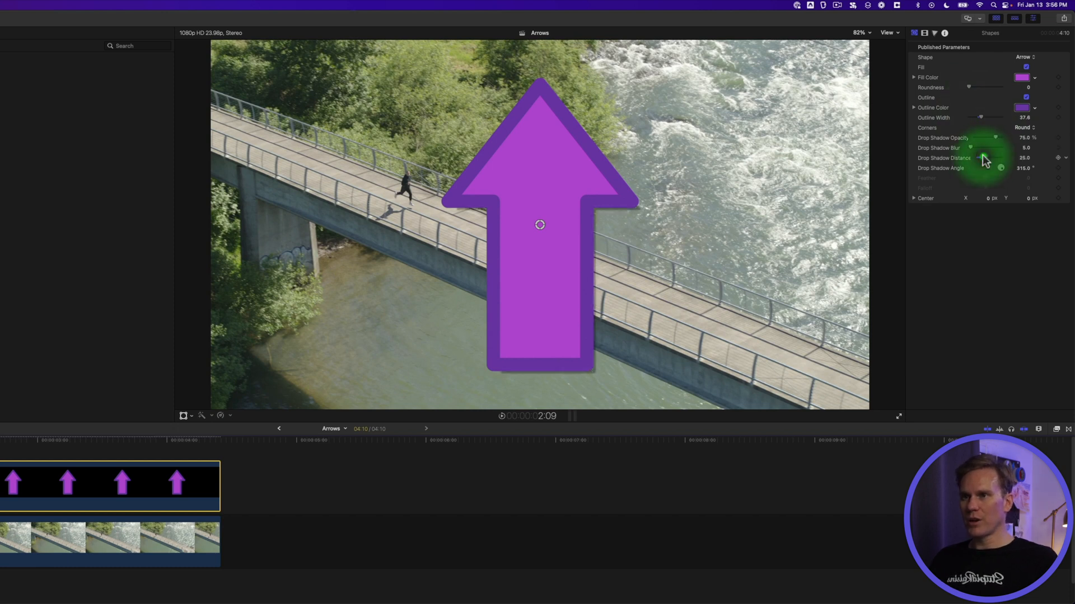
pyautogui.moveTo(981, 147); pyautogui.dragTo(978, 147)
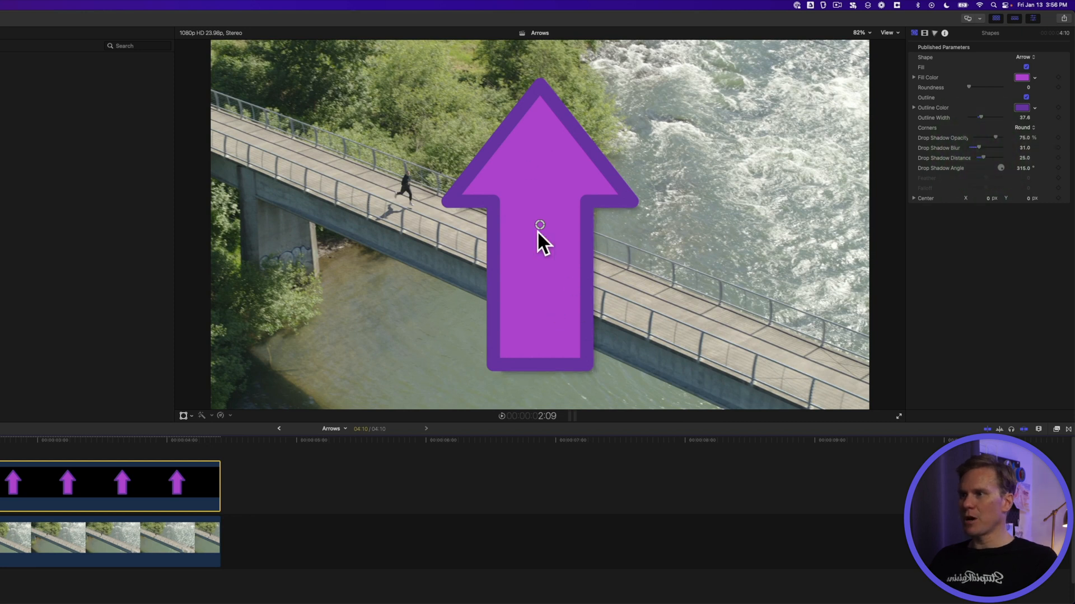
pyautogui.moveTo(540, 225); pyautogui.dragTo(468, 218)
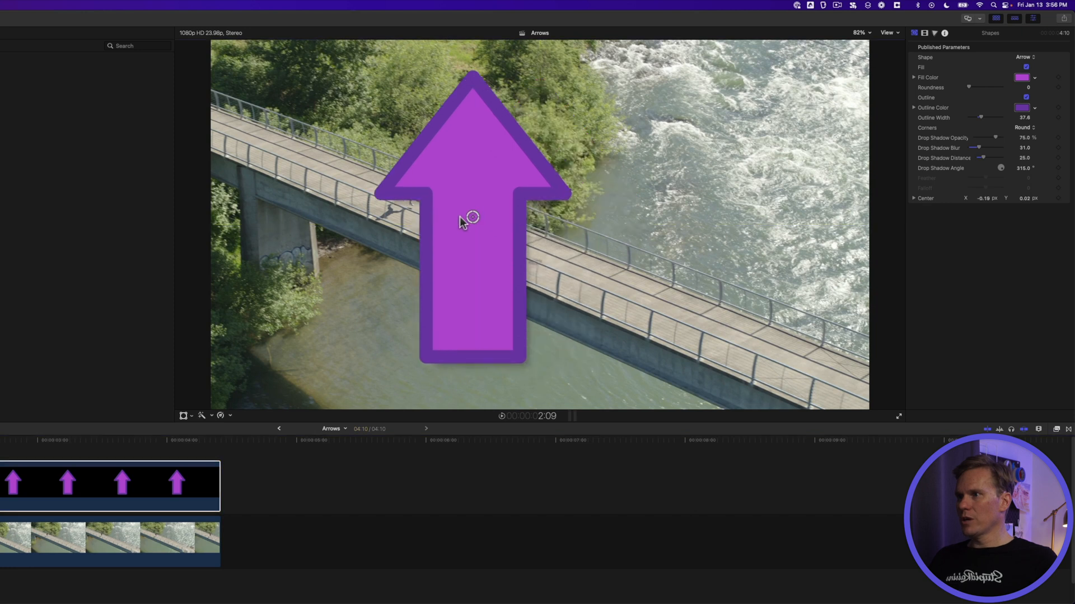
pyautogui.moveTo(470, 218); pyautogui.dragTo(494, 268)
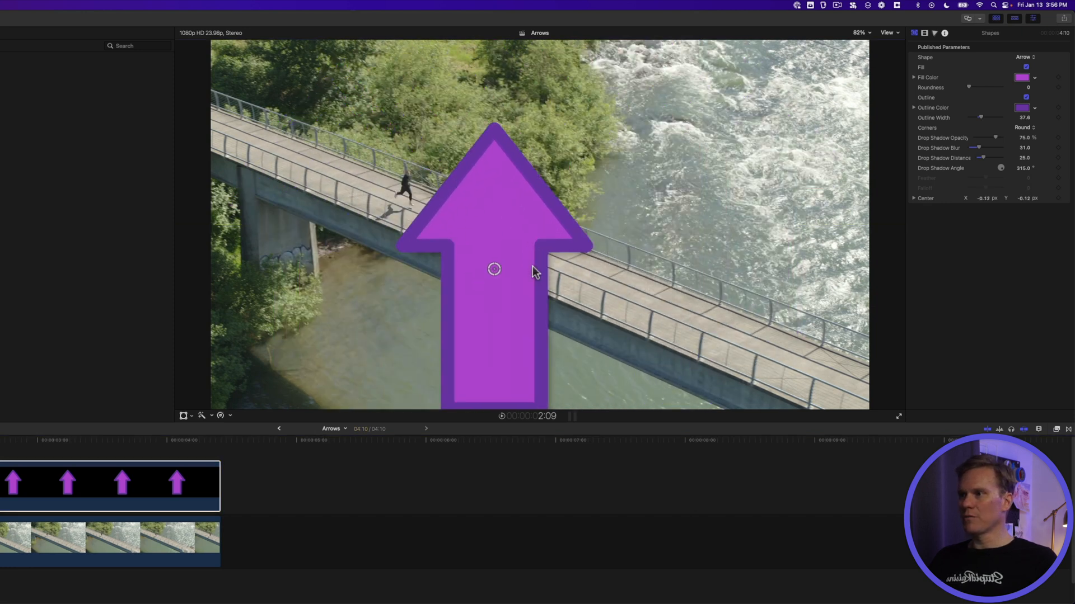
pyautogui.moveTo(494, 269); pyautogui.dragTo(680, 226)
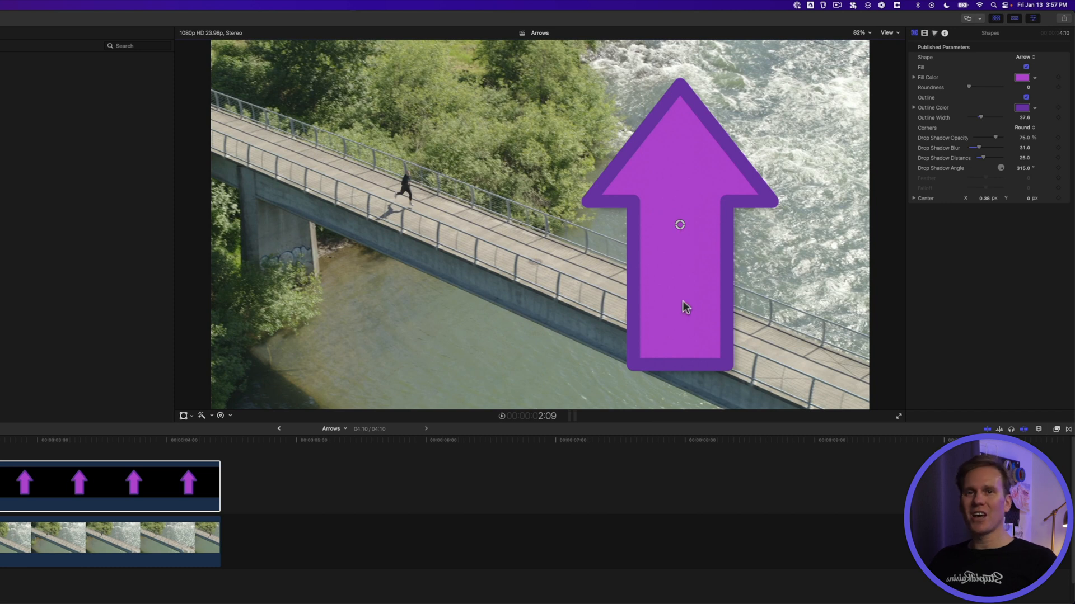
# - Shrink the arrow in the viewer and rotate it to point left
pyautogui.click(662, 247)
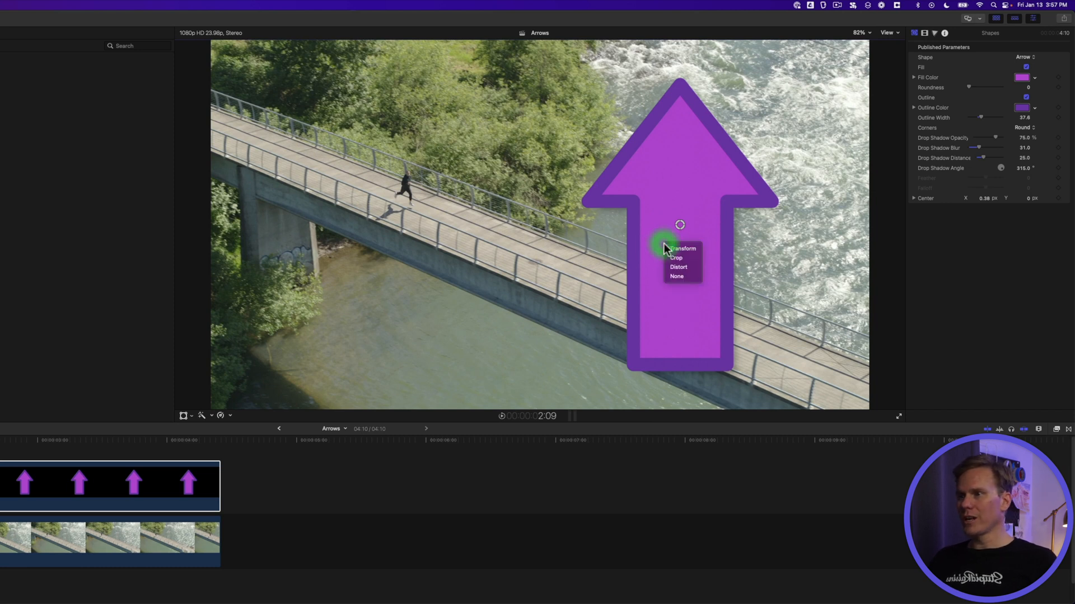
pyautogui.click(682, 249)
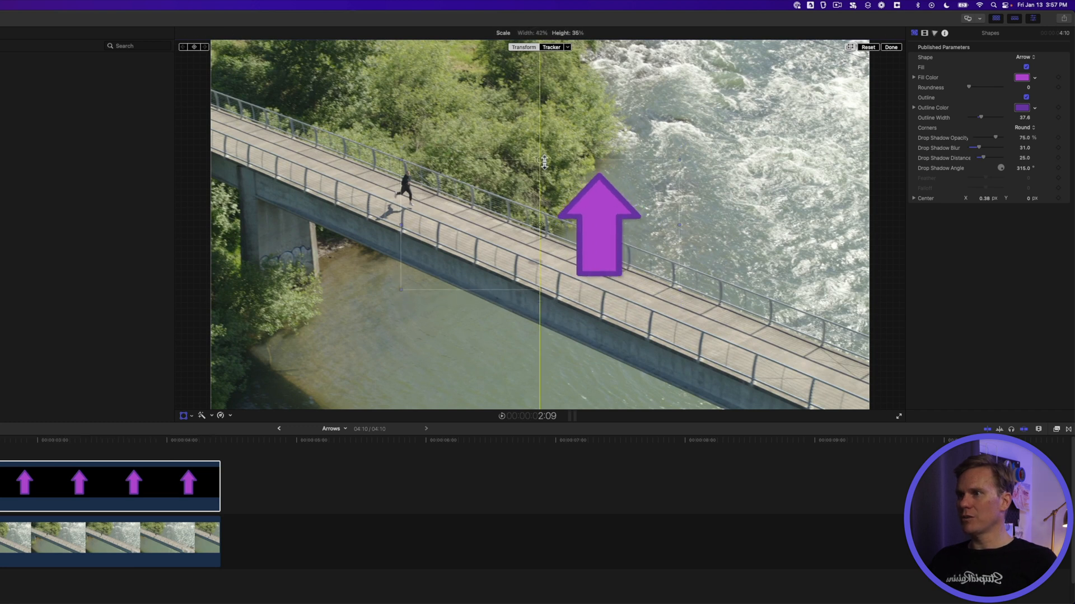
pyautogui.moveTo(544, 163); pyautogui.dragTo(550, 199)
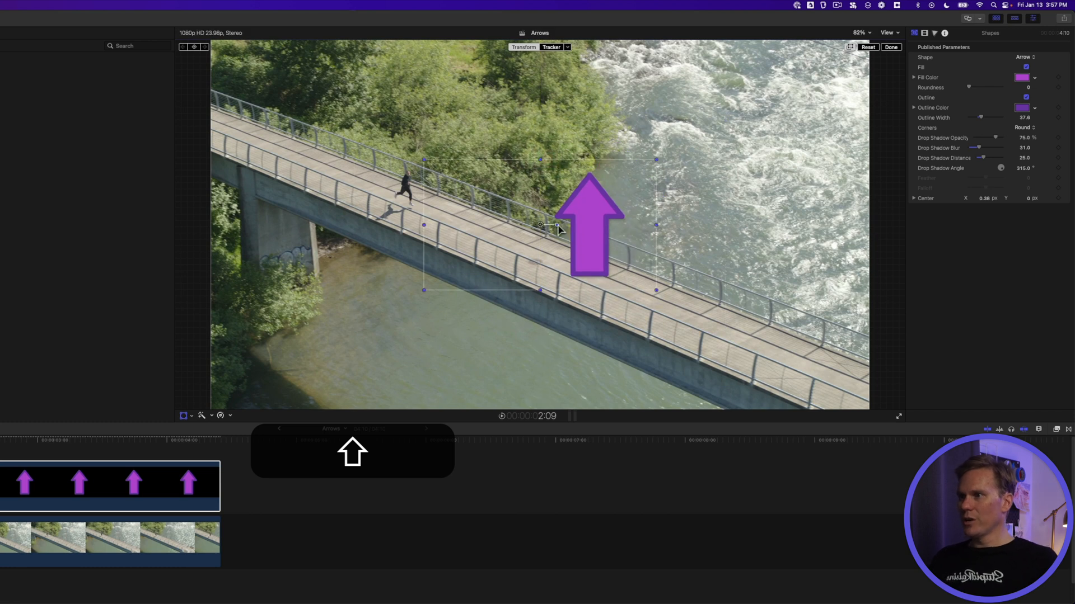
pyautogui.moveTo(555, 230); pyautogui.dragTo(600, 219)
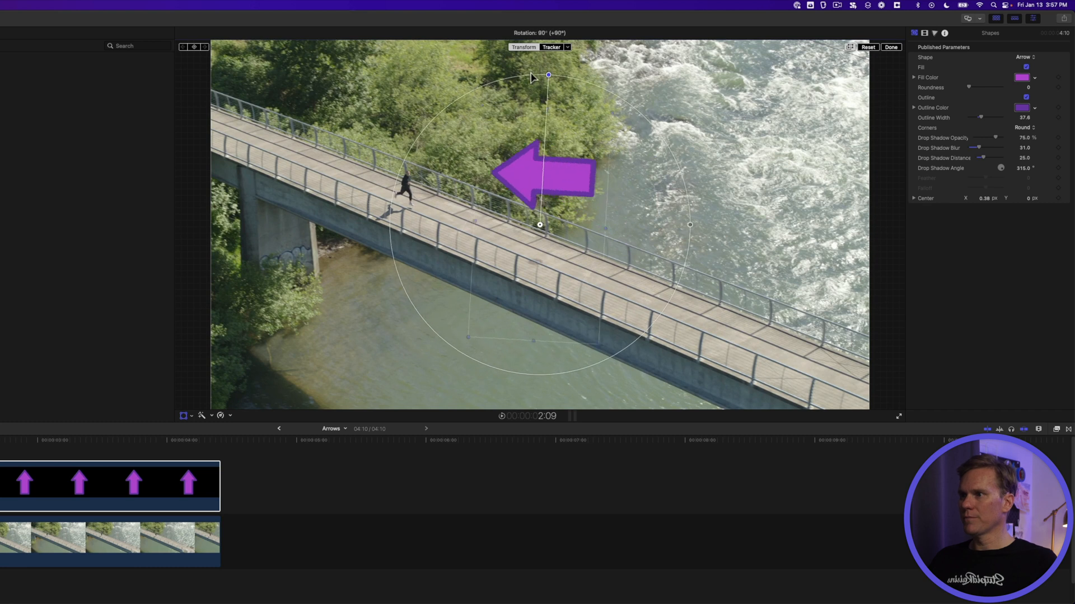
# - Place the arrow just above the runner and finish the transform
pyautogui.moveTo(540, 224); pyautogui.dragTo(520, 208)
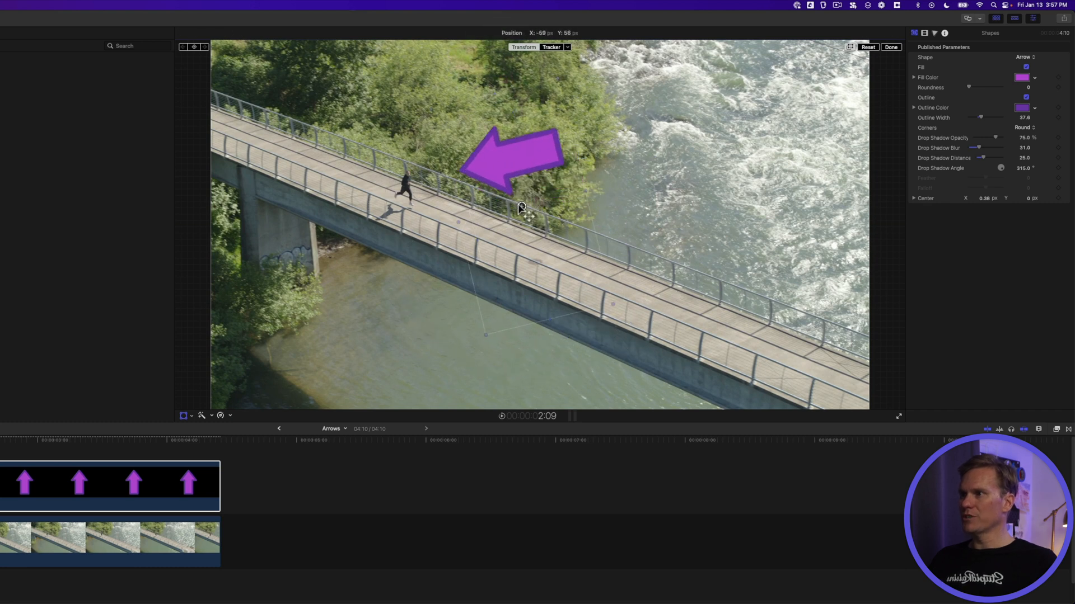
pyautogui.moveTo(521, 207); pyautogui.dragTo(495, 213)
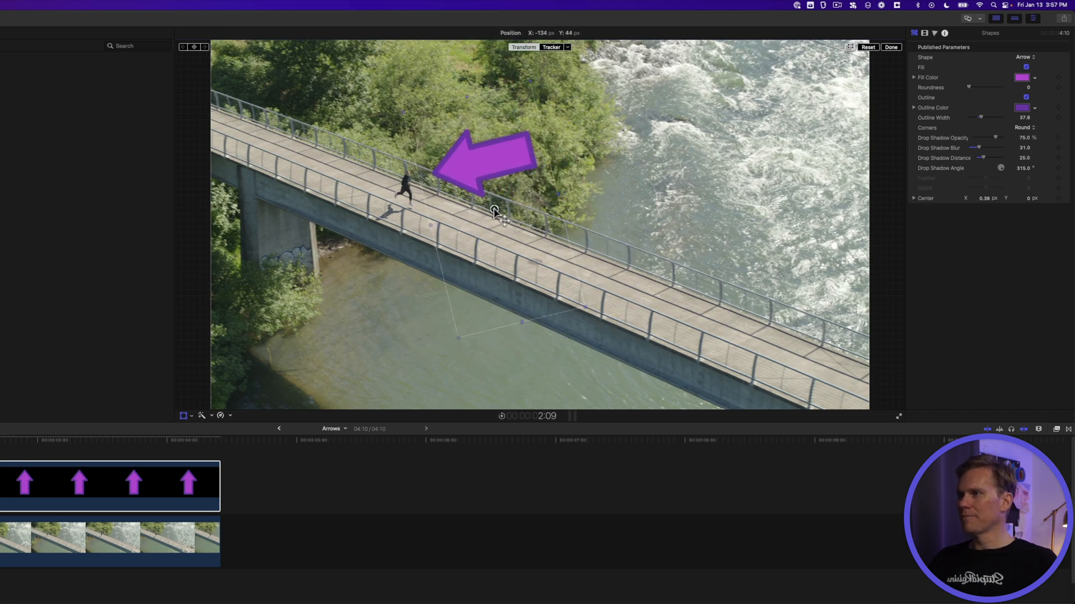
pyautogui.click(891, 47)
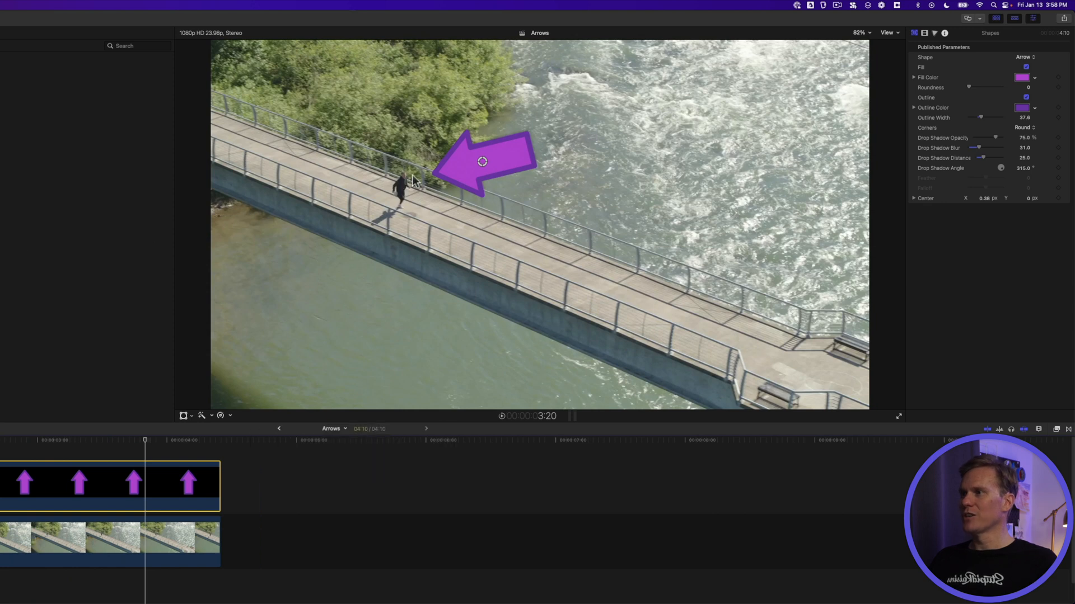
pyautogui.moveTo(457, 190)
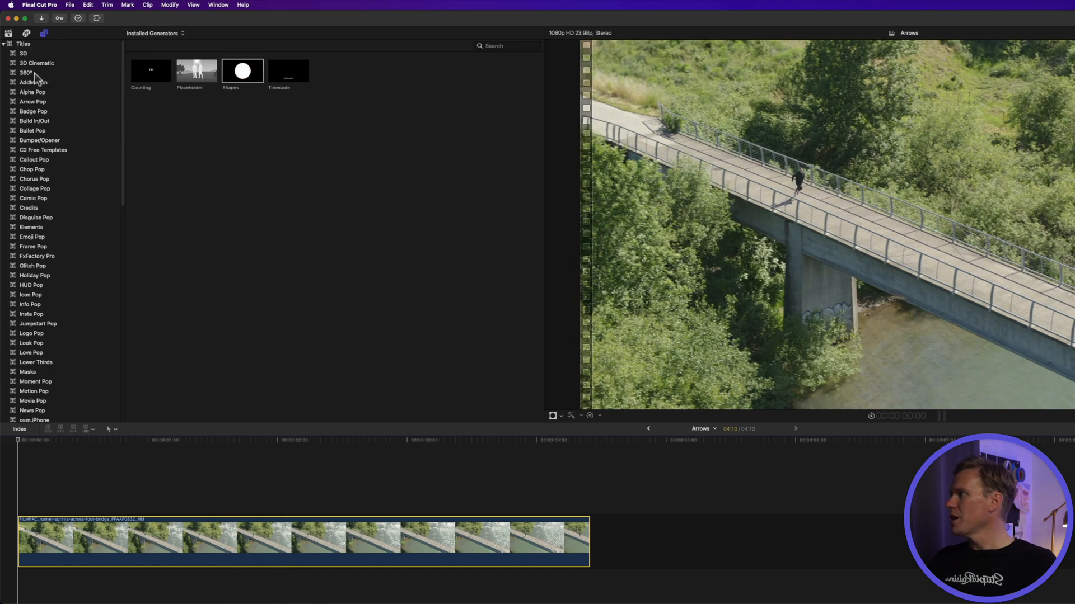
# - Add a Custom title and search the symbol picker for 'arrow' to replace its text
pyautogui.click(33, 121)
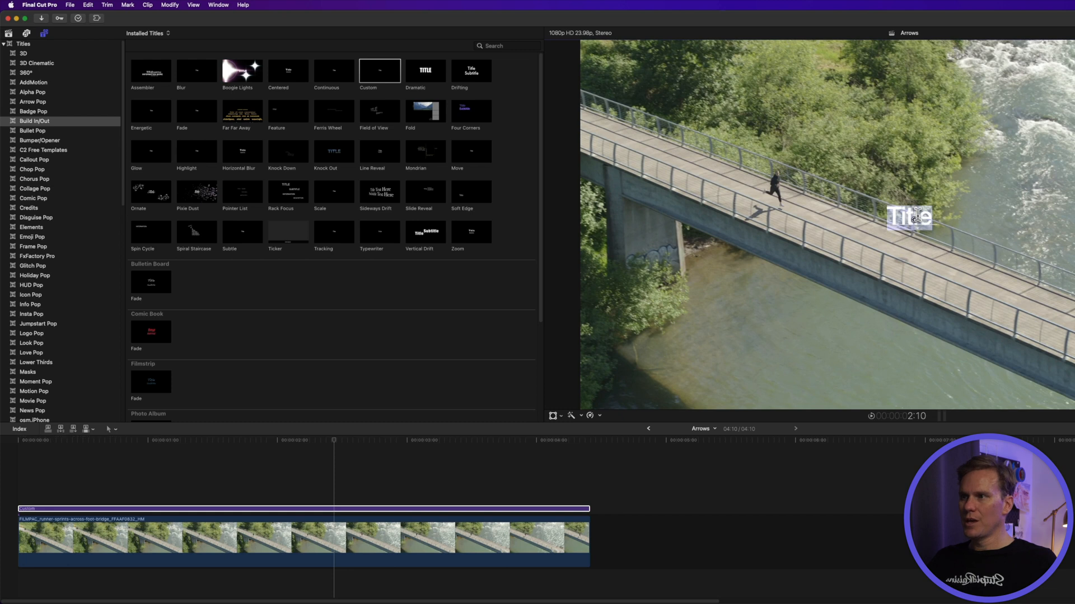
pyautogui.click(88, 4)
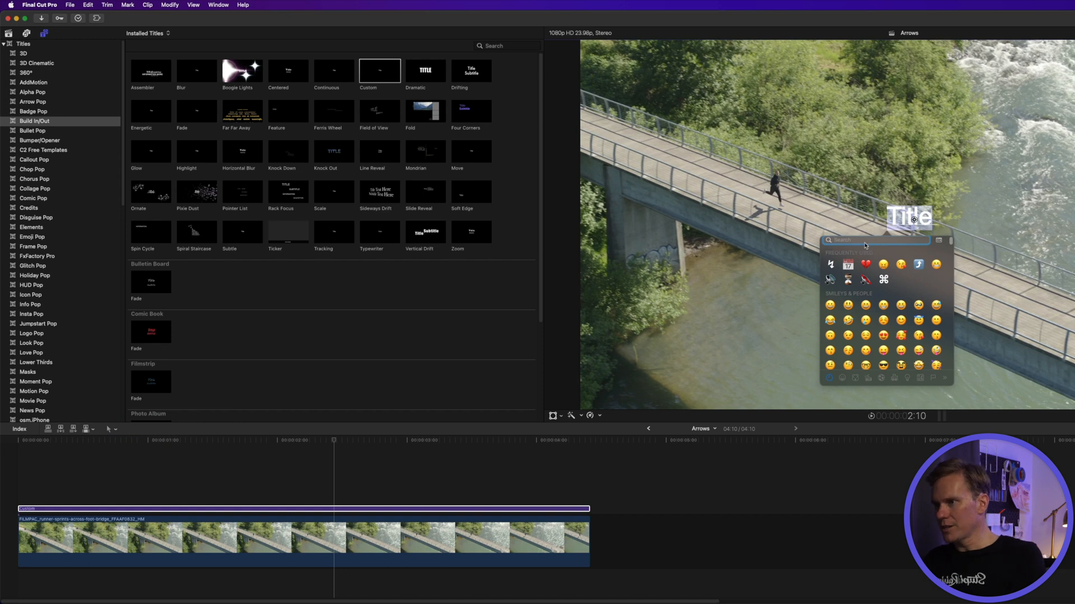
pyautogui.write('arrow')
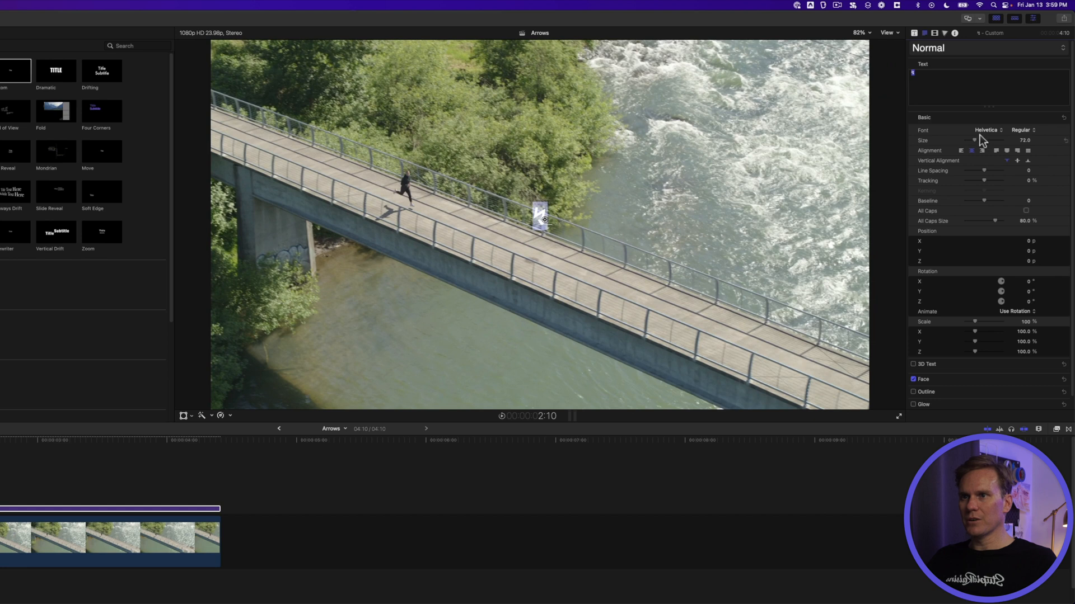
# - Enlarge the arrow symbol, fill its face with a purple gradient and rotate it
pyautogui.moveTo(973, 141); pyautogui.dragTo(1014, 141)
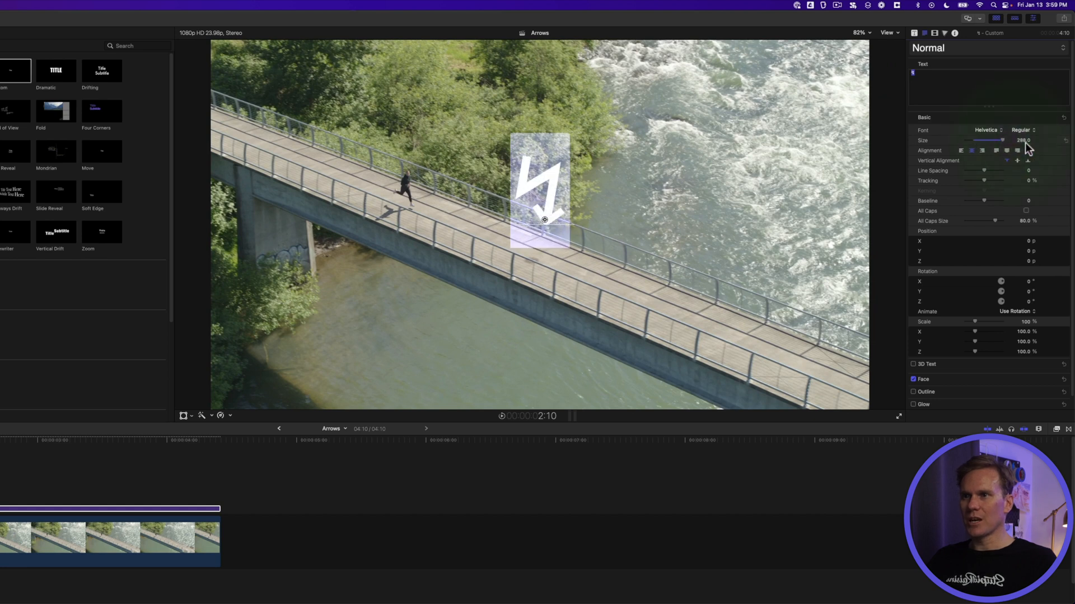
pyautogui.moveTo(1001, 140); pyautogui.dragTo(1023, 141)
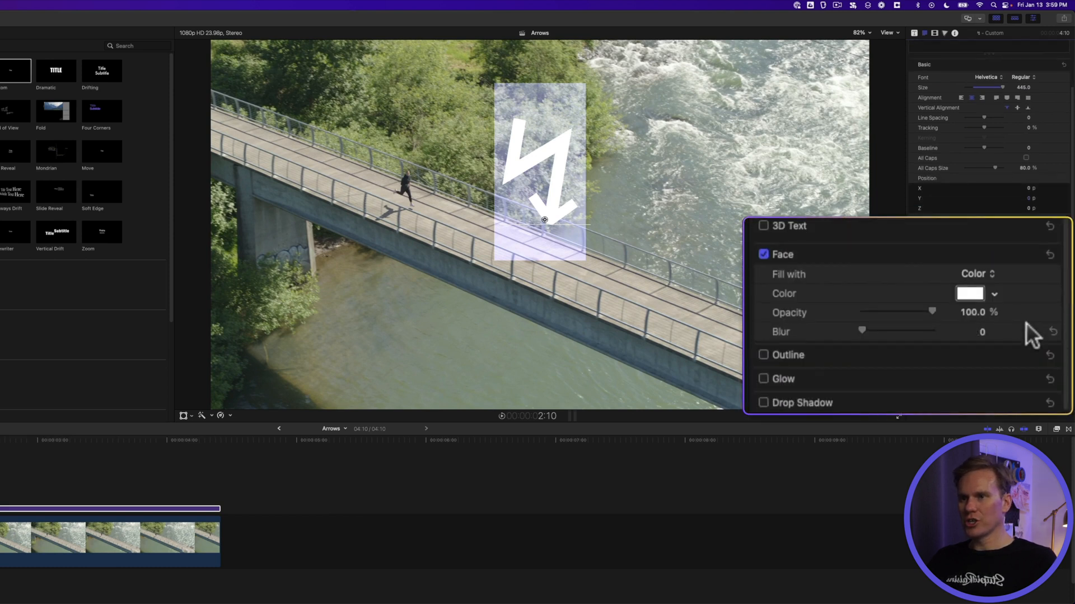
pyautogui.click(977, 274)
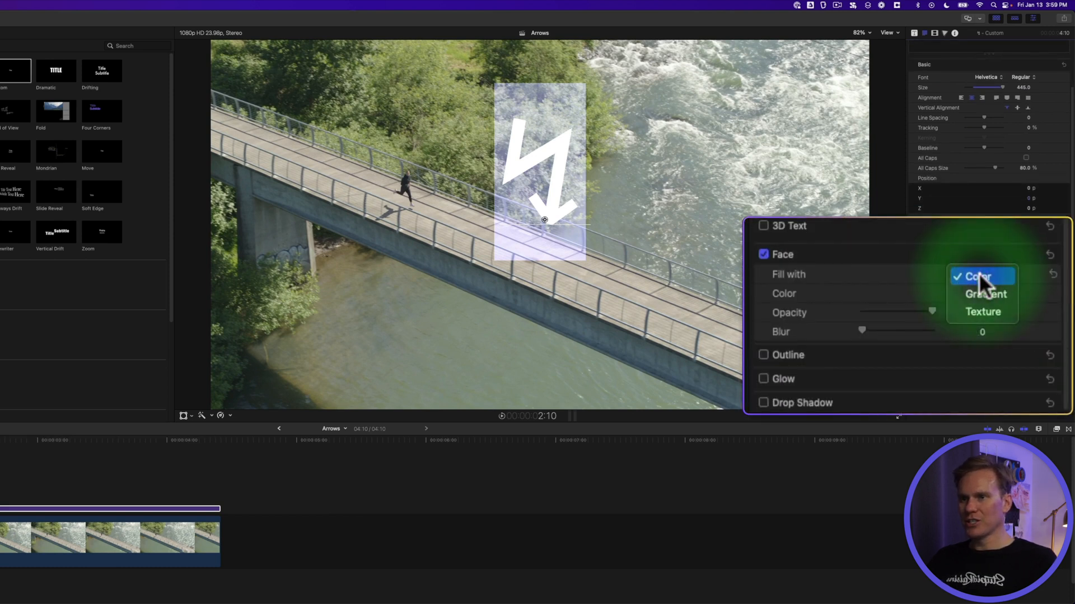
pyautogui.click(986, 294)
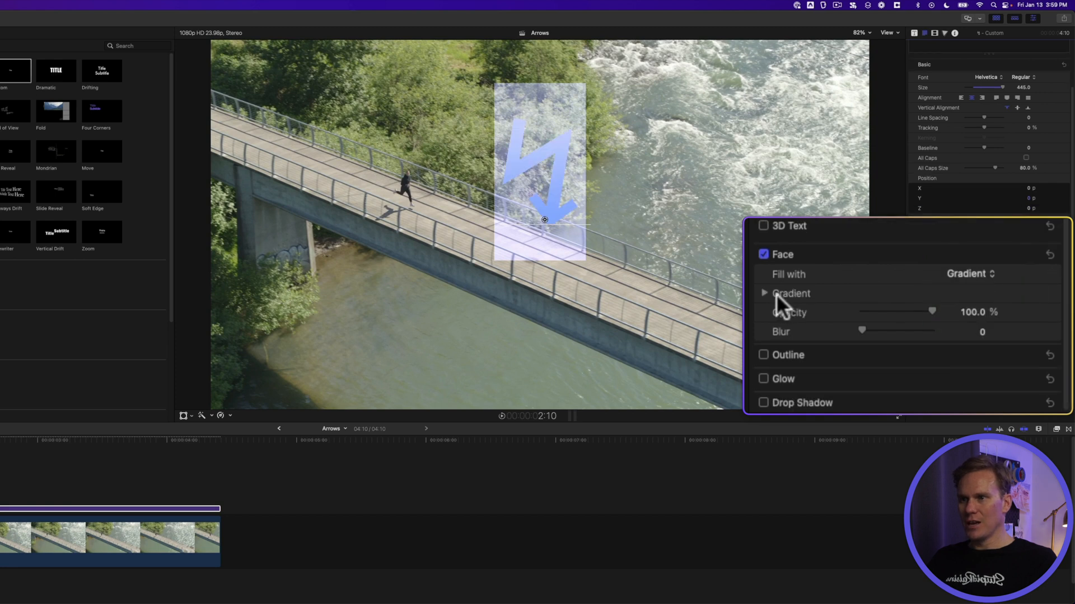
pyautogui.click(765, 293)
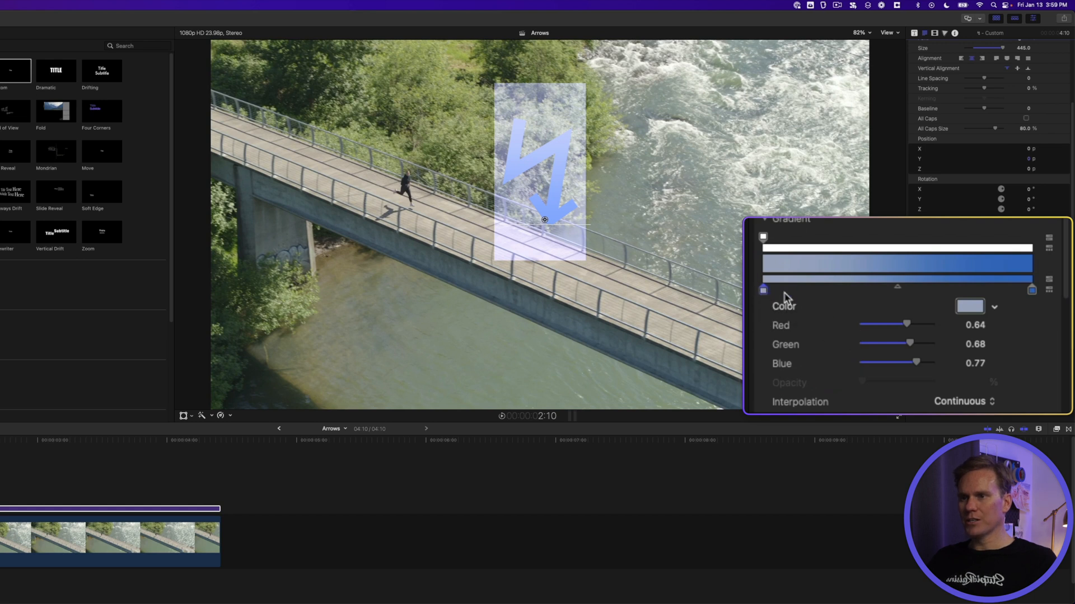
pyautogui.click(969, 306)
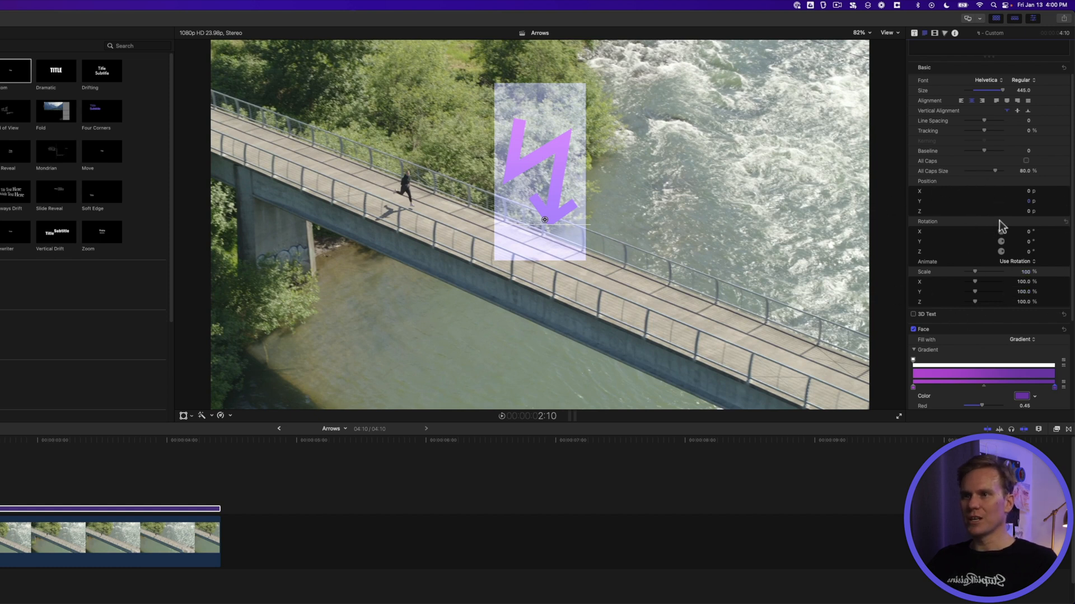
pyautogui.moveTo(1001, 251); pyautogui.dragTo(1001, 261)
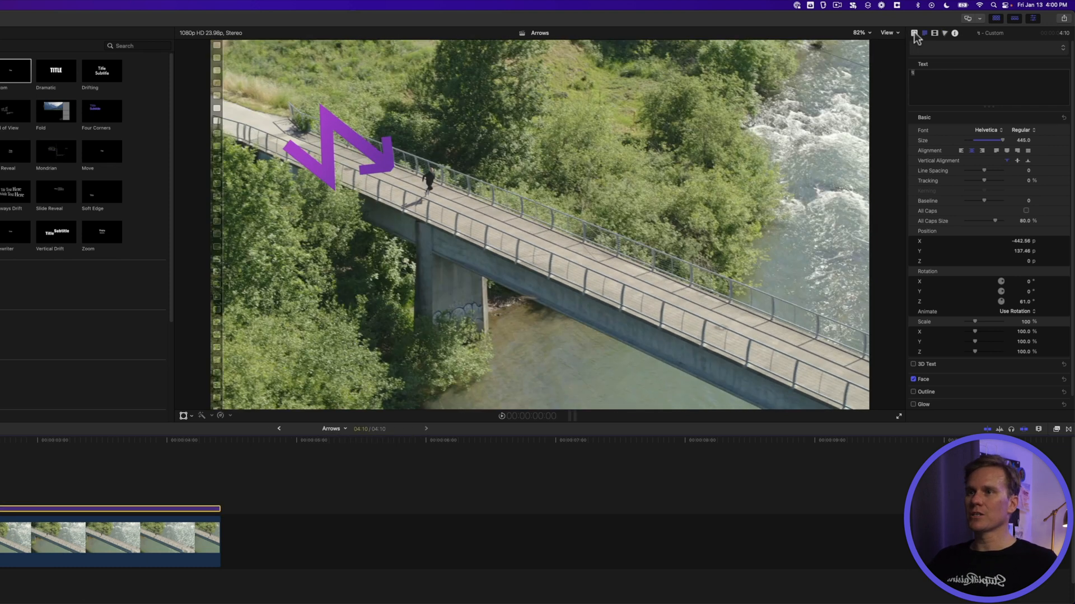
# - View the zigzag arrow's text settings for angling it toward the runner
pyautogui.click(917, 33)
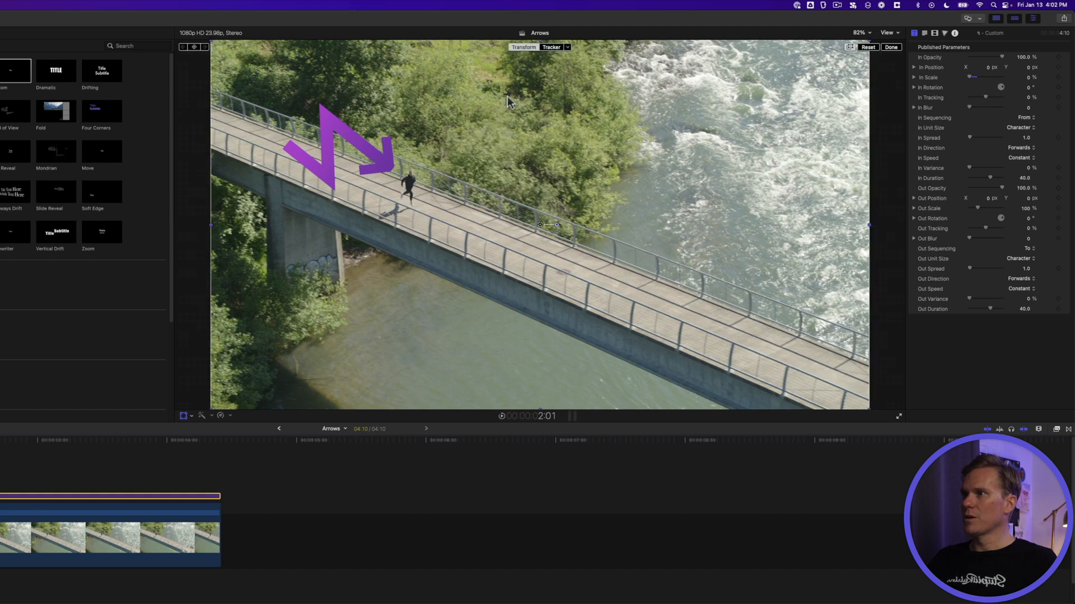
# - Attach the arrow to the runner's object track, following position only
pyautogui.click(553, 47)
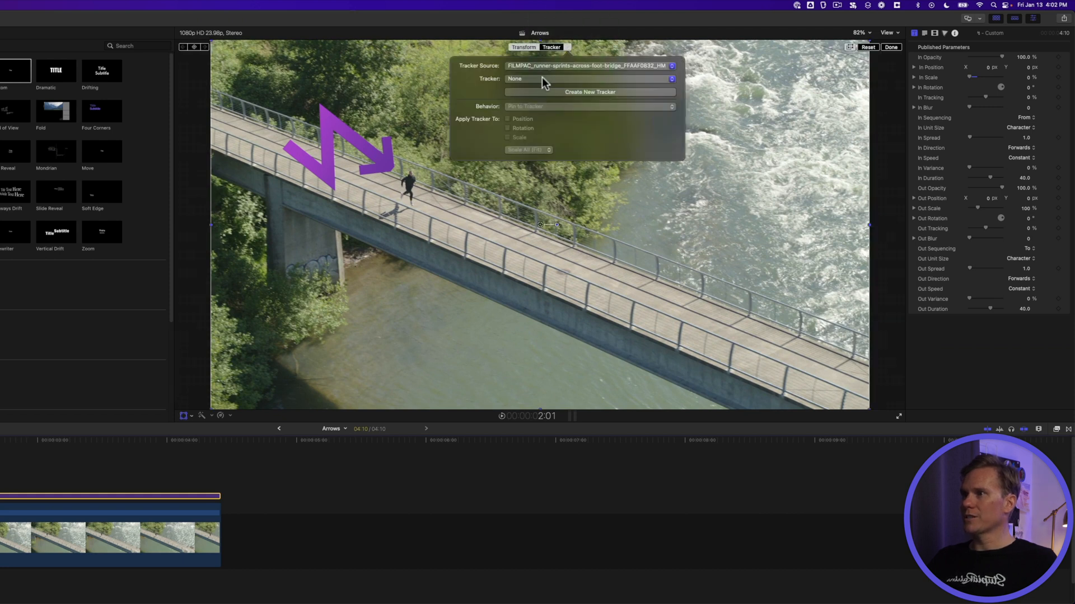
pyautogui.click(588, 79)
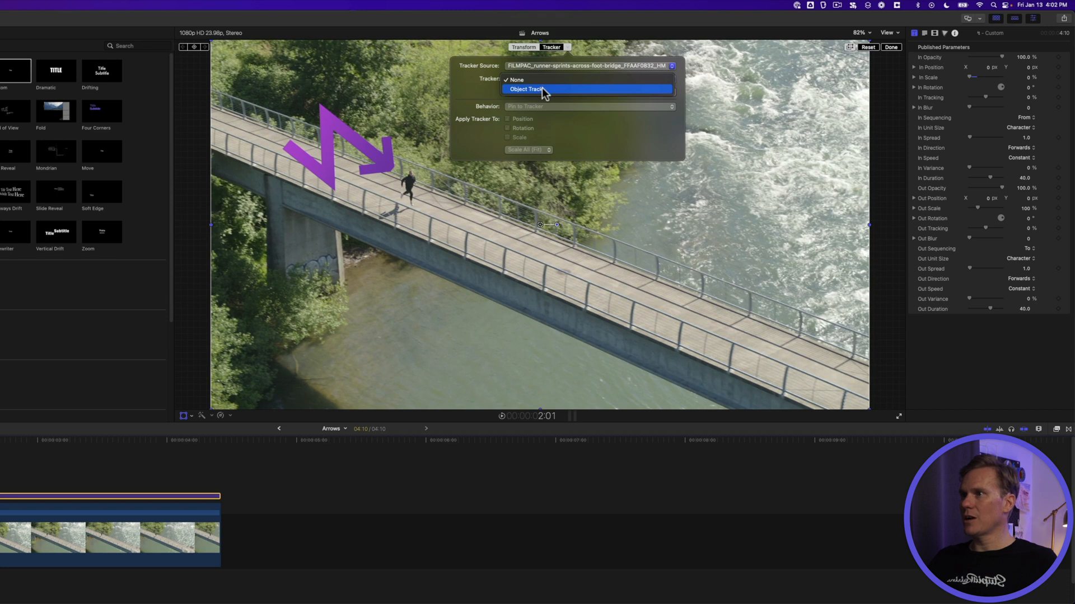
pyautogui.click(530, 88)
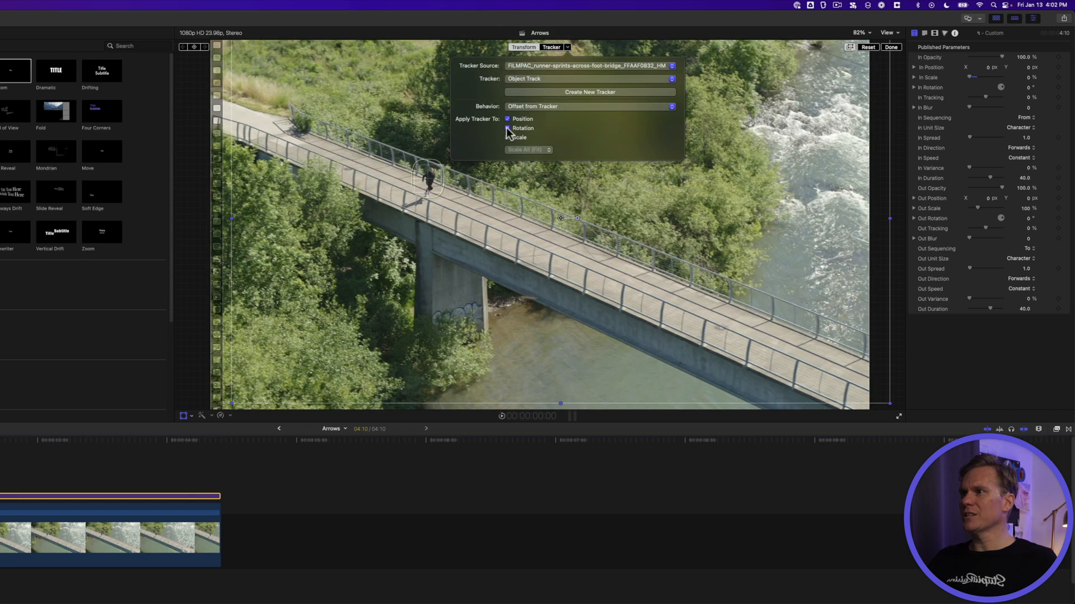
pyautogui.click(507, 127)
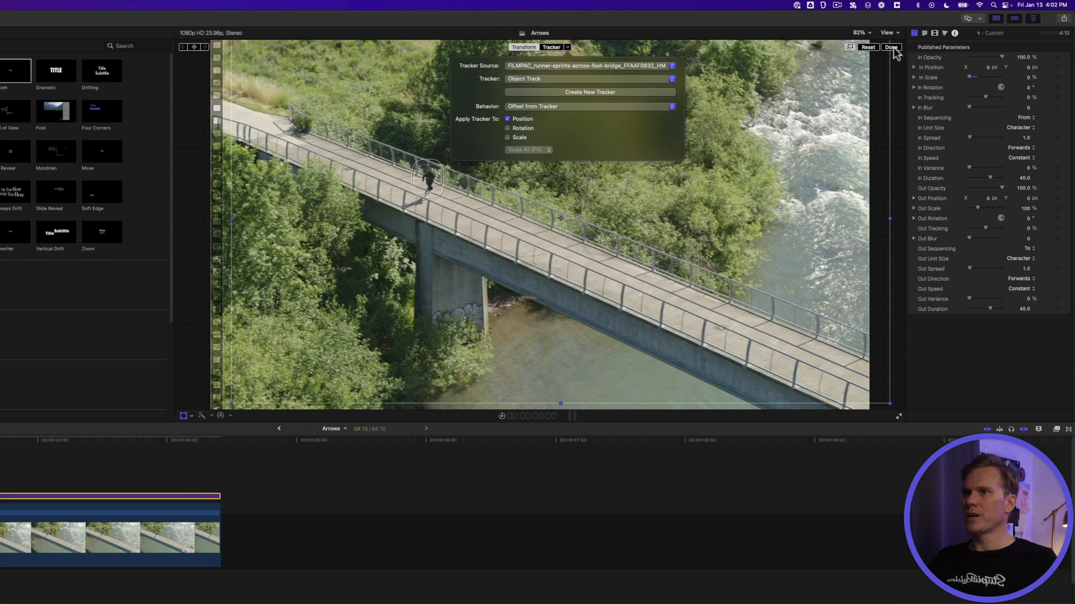
pyautogui.click(893, 47)
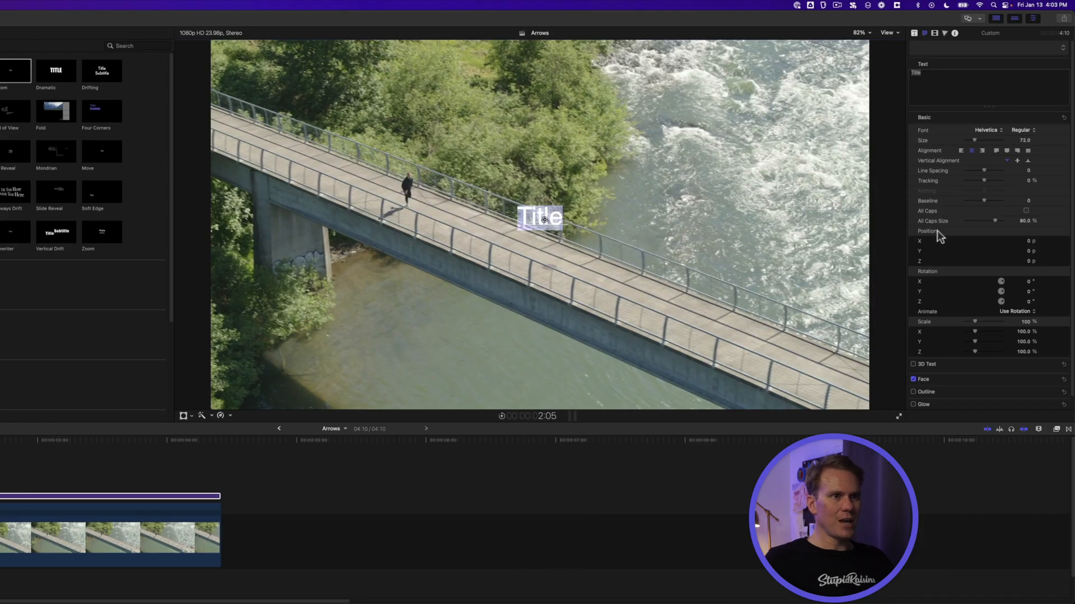
# - Set the new title's font to Wingdings 3 so it shows arrow glyphs
pyautogui.click(990, 129)
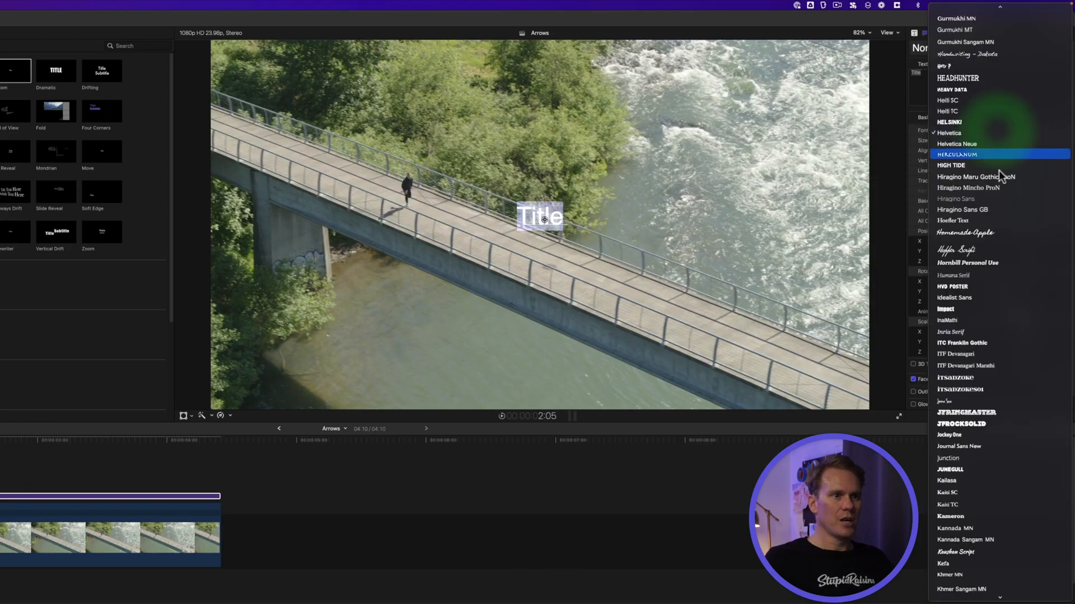
pyautogui.scroll(-3)
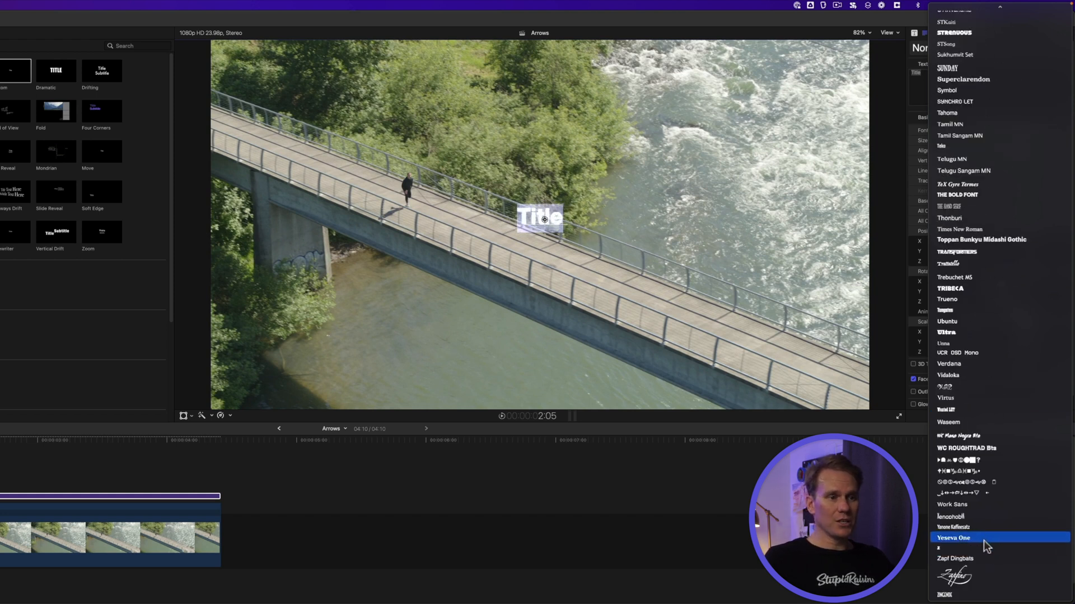
pyautogui.click(988, 493)
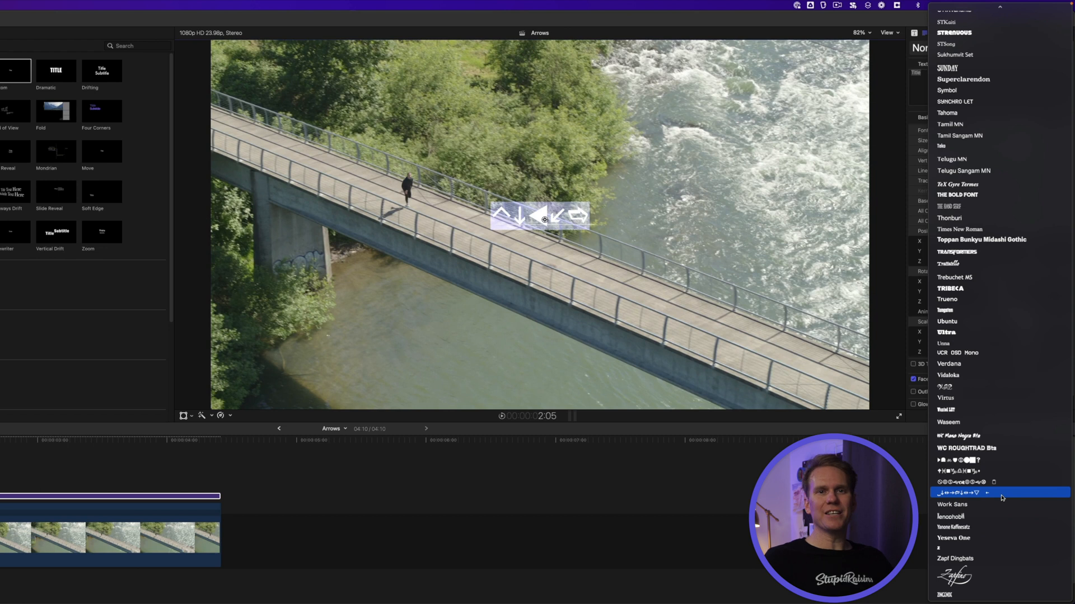
pyautogui.click(990, 492)
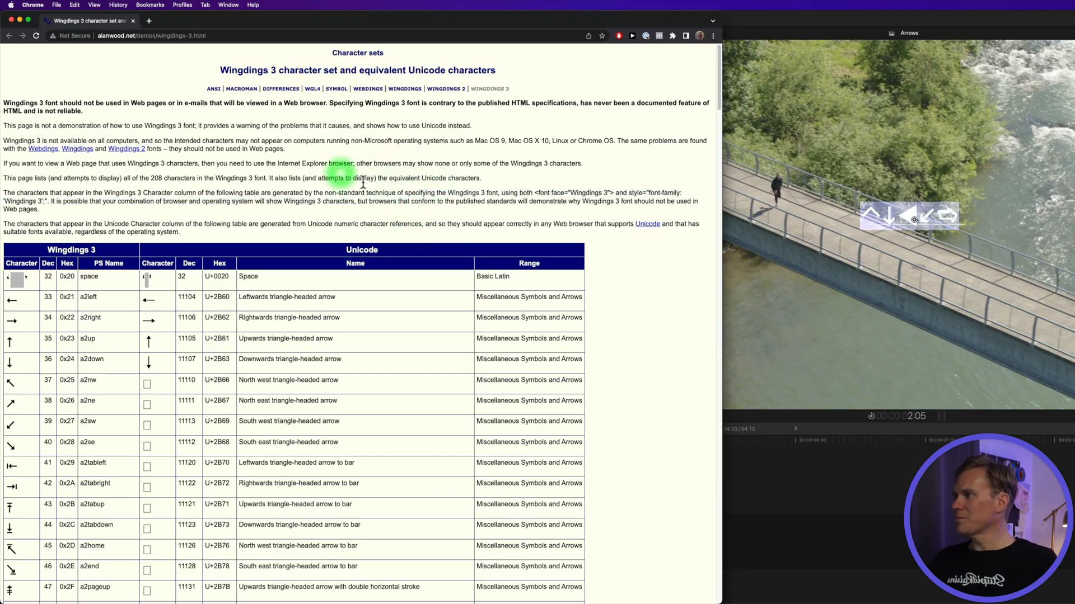
# - Scroll the Wingdings 3 table to the curved arrows, then return to the title
pyautogui.scroll(-3)
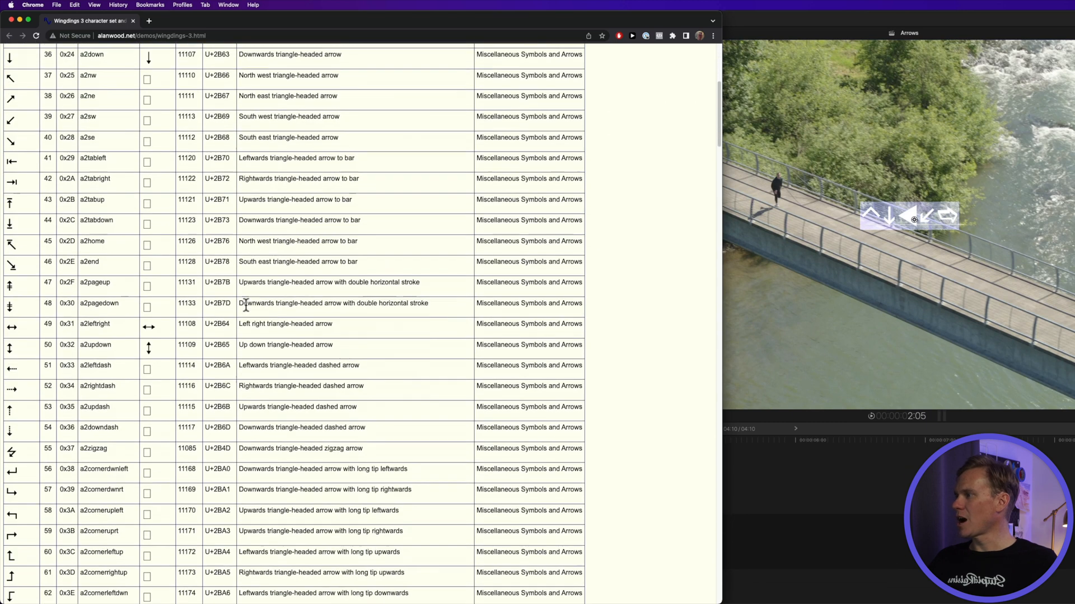
pyautogui.scroll(-3)
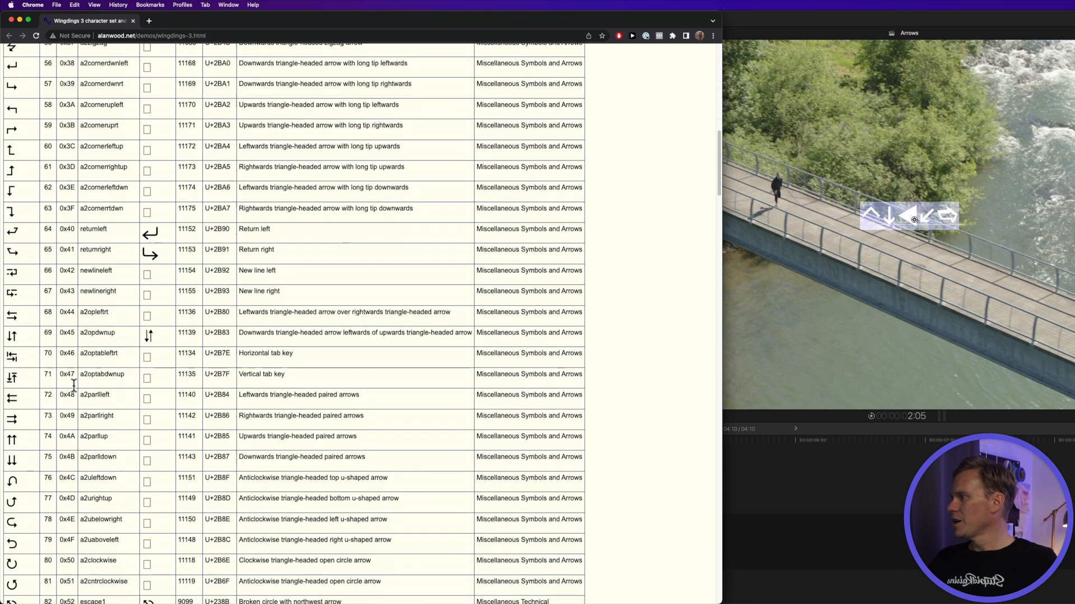
pyautogui.scroll(-3)
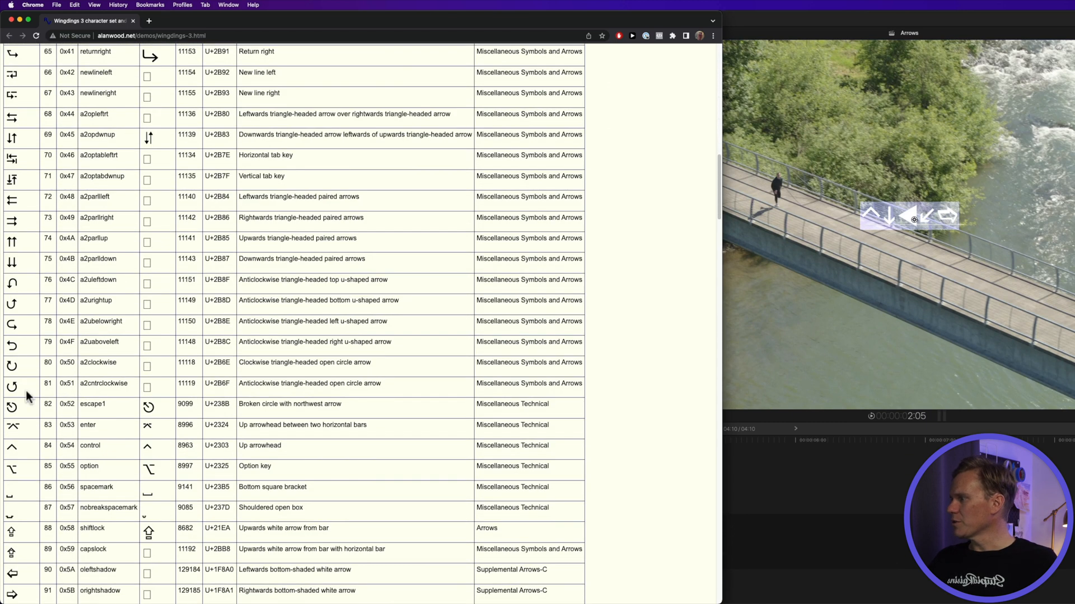
pyautogui.scroll(-3)
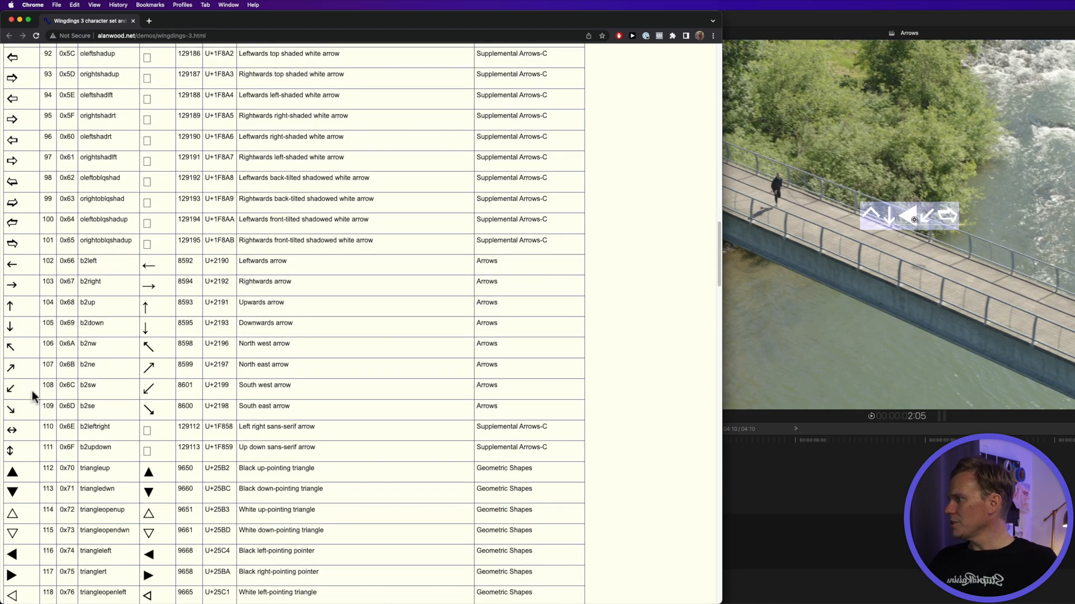
pyautogui.scroll(-3)
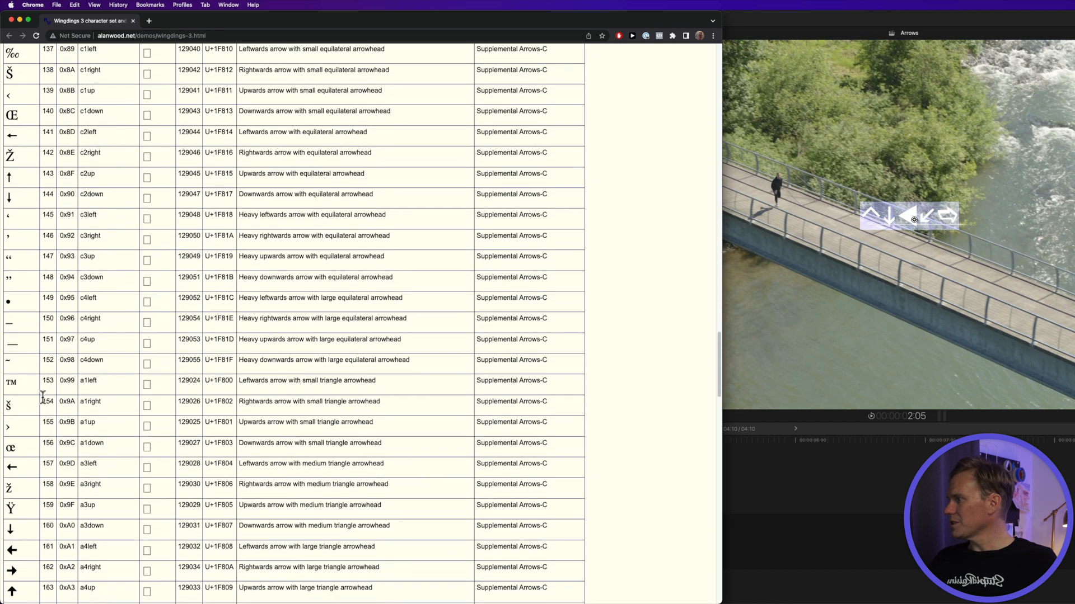
pyautogui.scroll(-3)
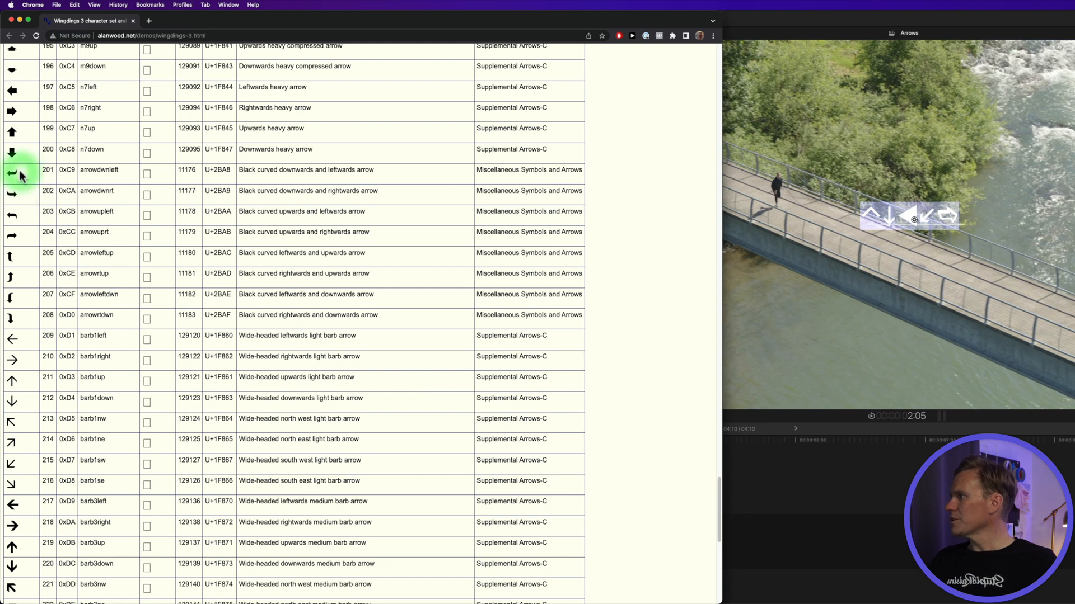
pyautogui.press('cmd')
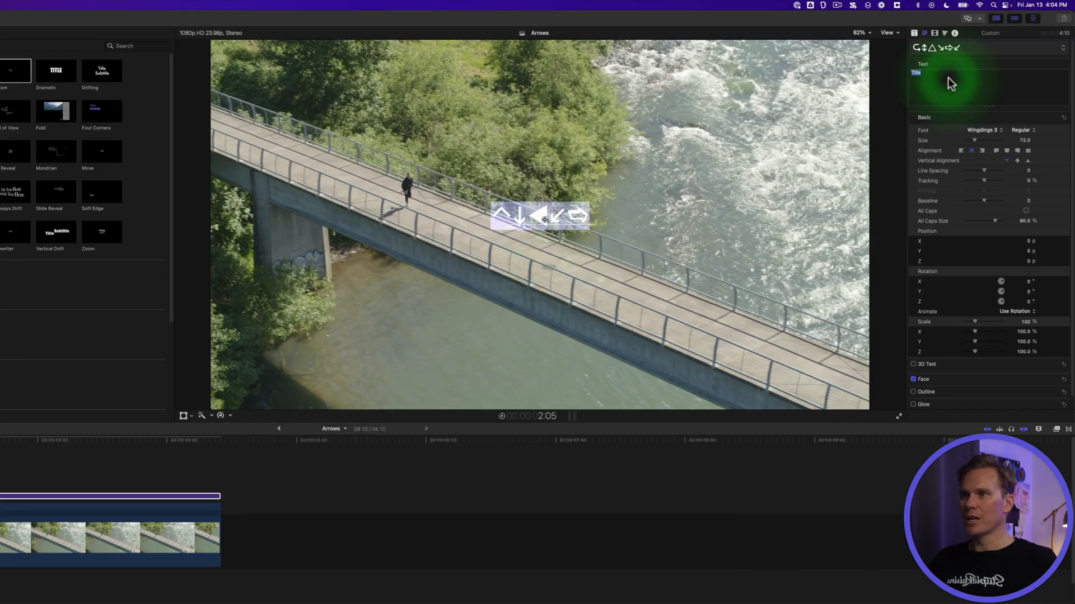
# - Replace the title text with the curved-arrow character, enable 3D Text and raise its extrusion depth
pyautogui.press('cmd+v')
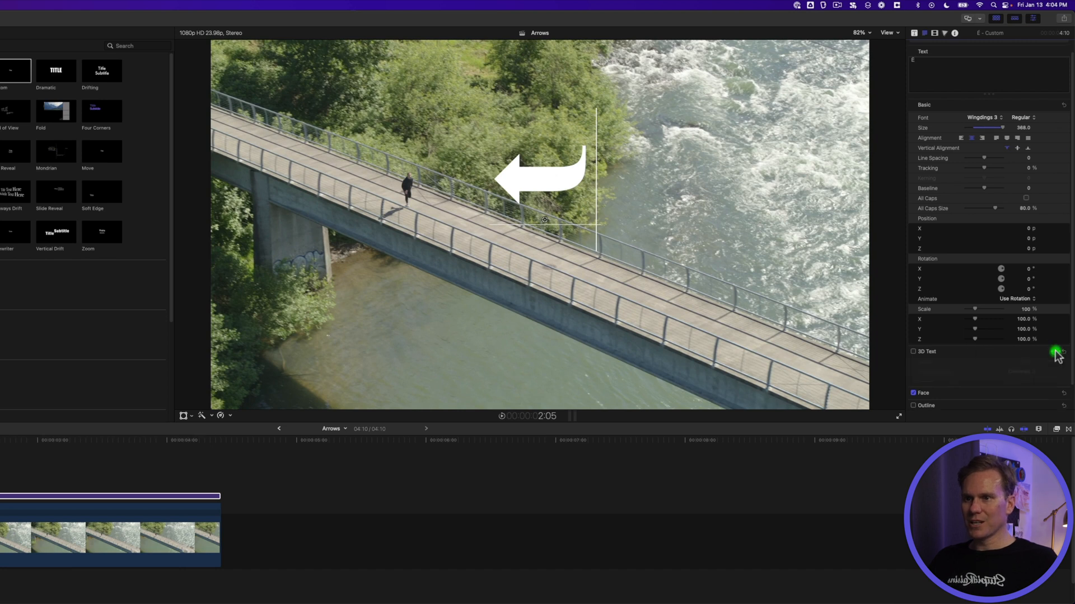
pyautogui.click(912, 352)
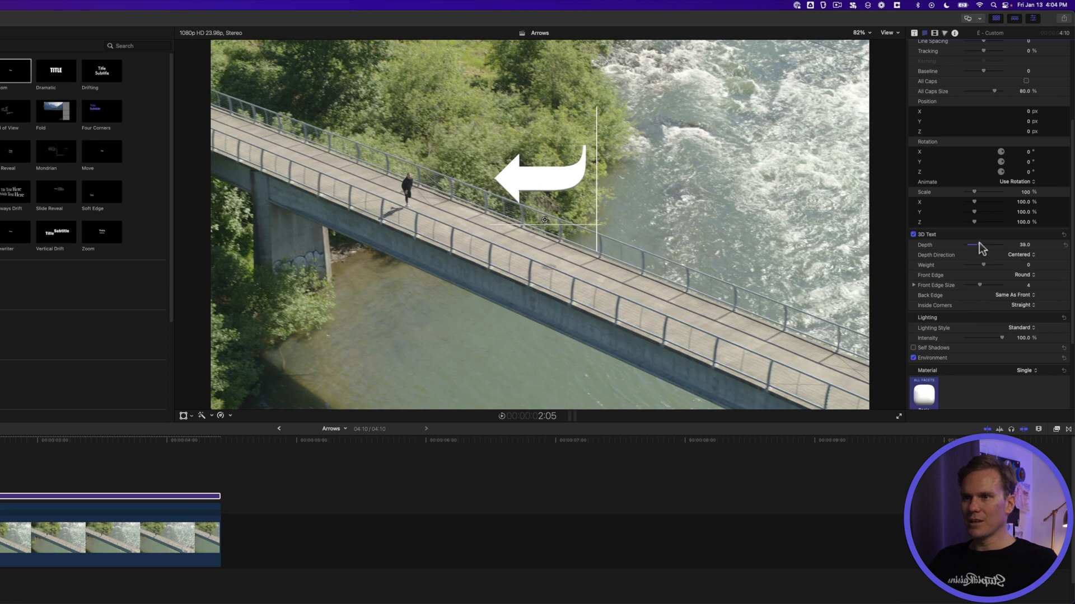
pyautogui.moveTo(969, 244); pyautogui.dragTo(984, 245)
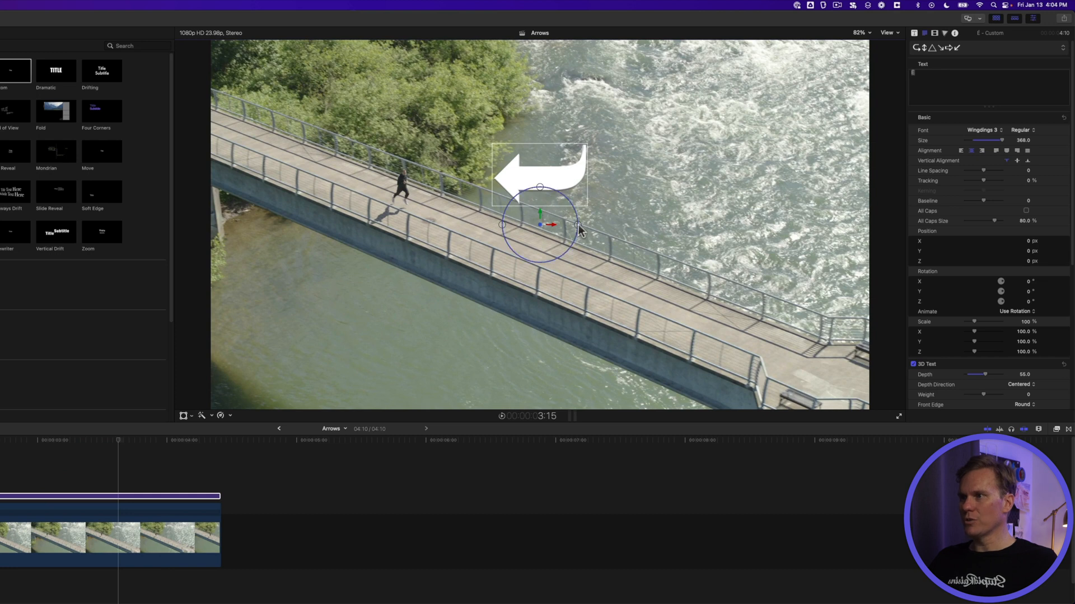
# - Rotate the 3D arrow with the on-screen handles so it tilts back in perspective above the bridge
pyautogui.moveTo(539, 226); pyautogui.dragTo(581, 233)
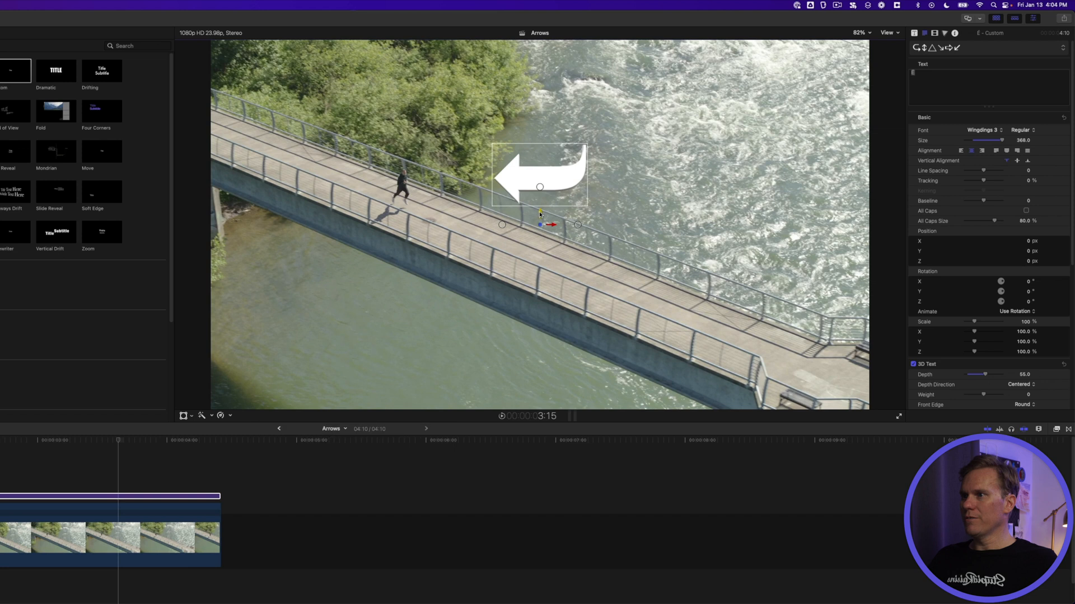
pyautogui.moveTo(539, 213); pyautogui.dragTo(540, 192)
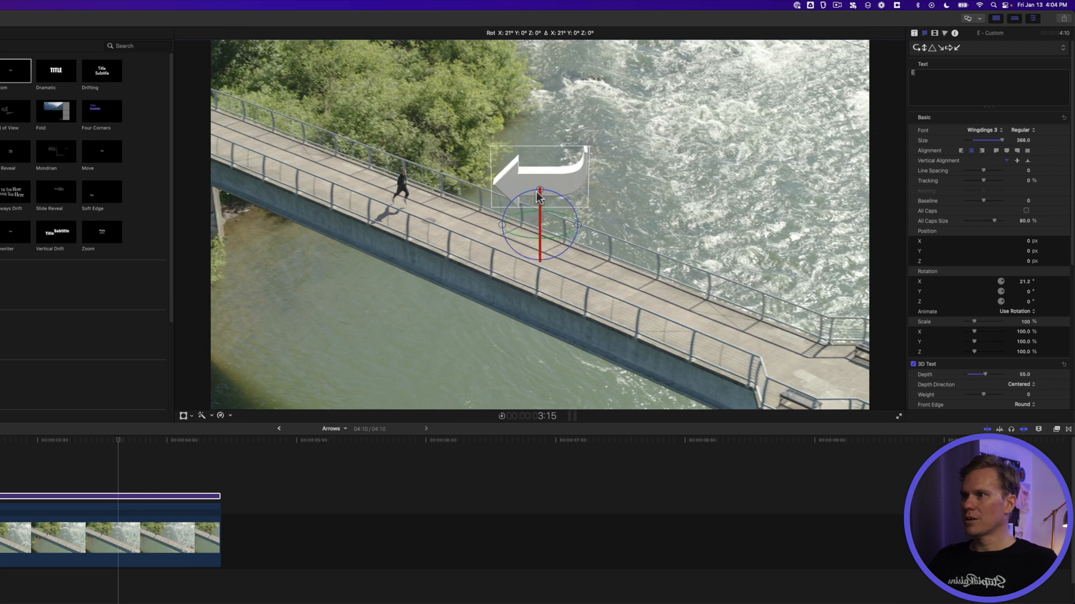
pyautogui.moveTo(540, 206); pyautogui.dragTo(540, 192)
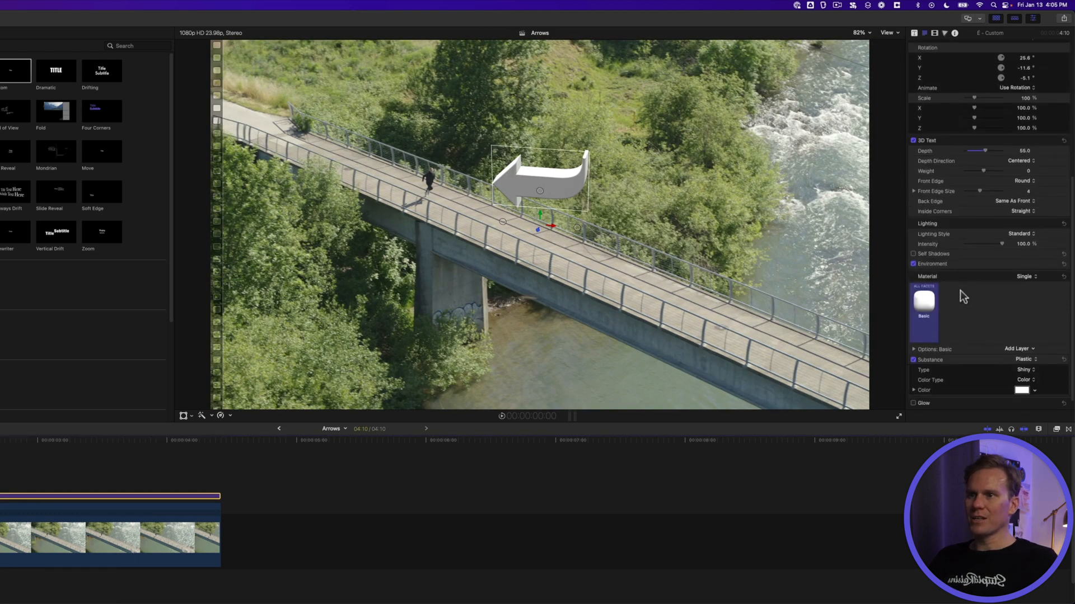
# - Apply the Chrome metal material with Above lighting and nudge the arrow into place above the runner
pyautogui.click(924, 302)
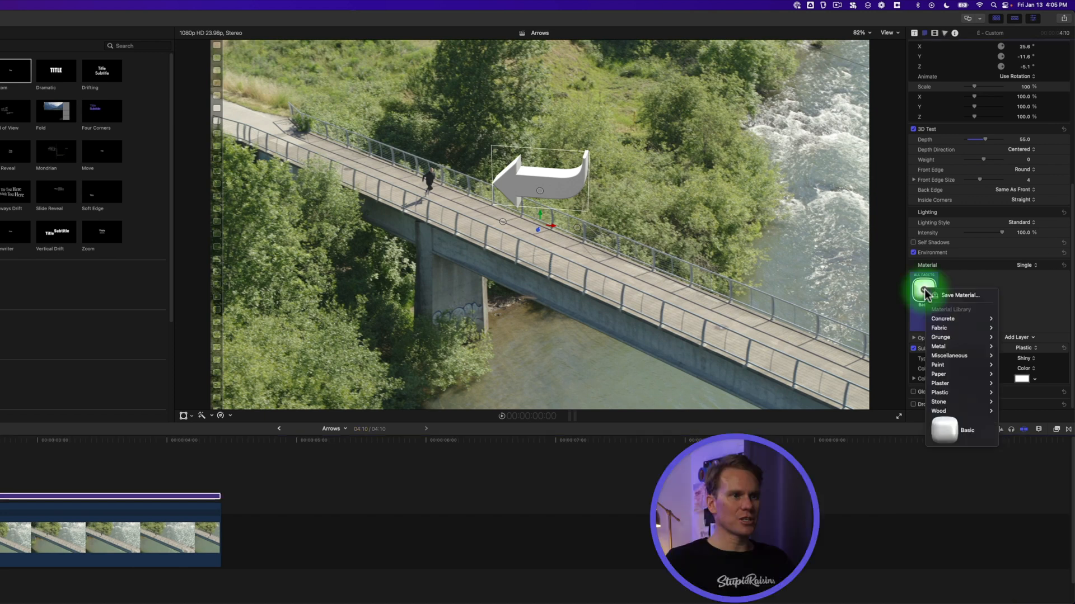
pyautogui.moveTo(974, 384)
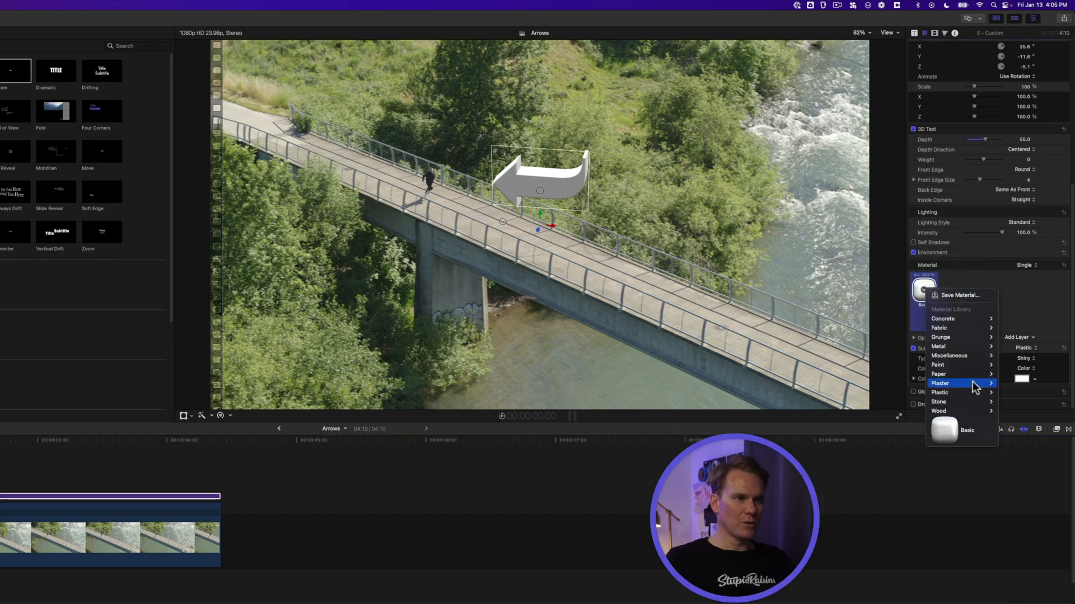
pyautogui.moveTo(964, 346)
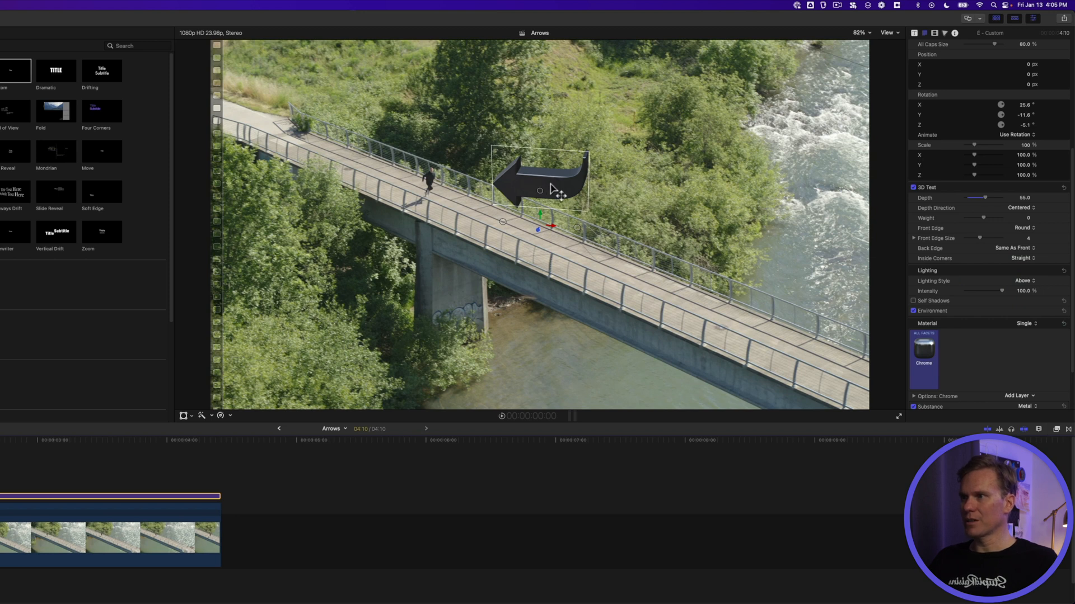
pyautogui.moveTo(541, 185); pyautogui.dragTo(555, 189)
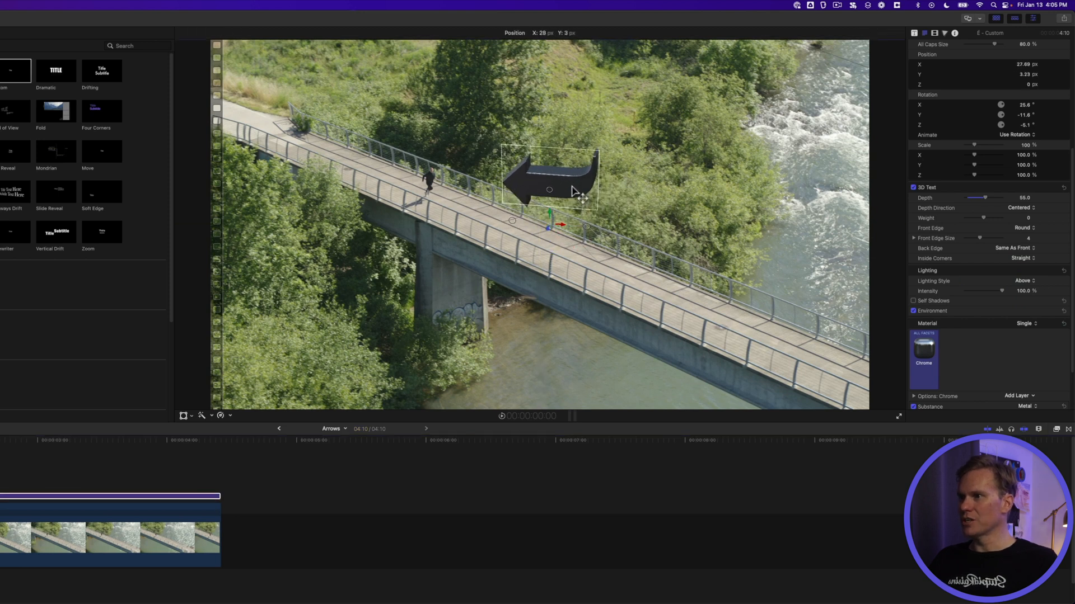
pyautogui.moveTo(549, 189); pyautogui.dragTo(548, 219)
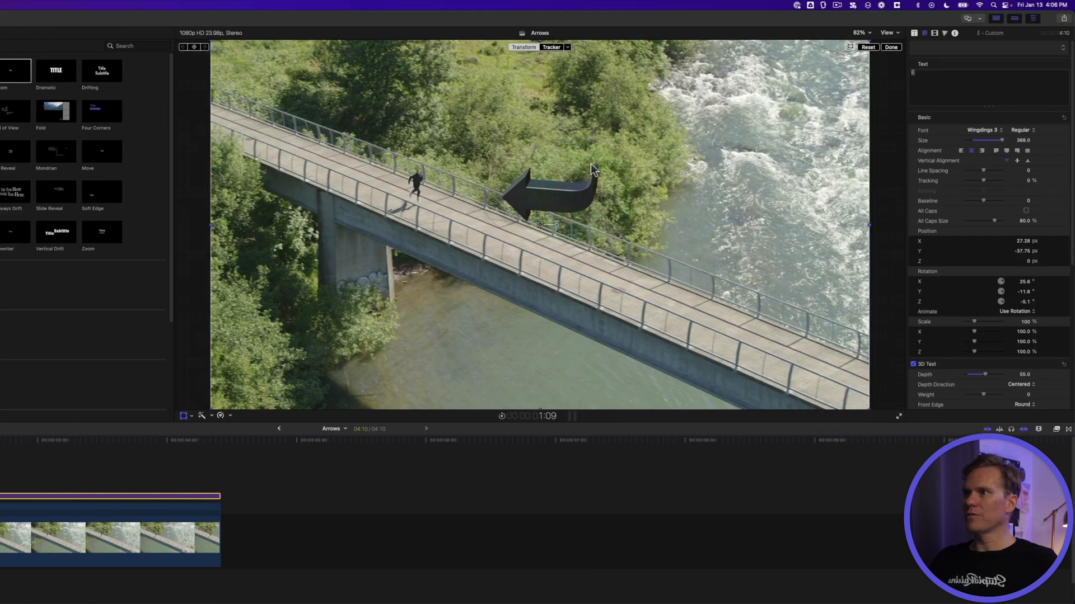
# - Attach the chrome arrow to the runner's object track and tilt it toward him
pyautogui.click(566, 47)
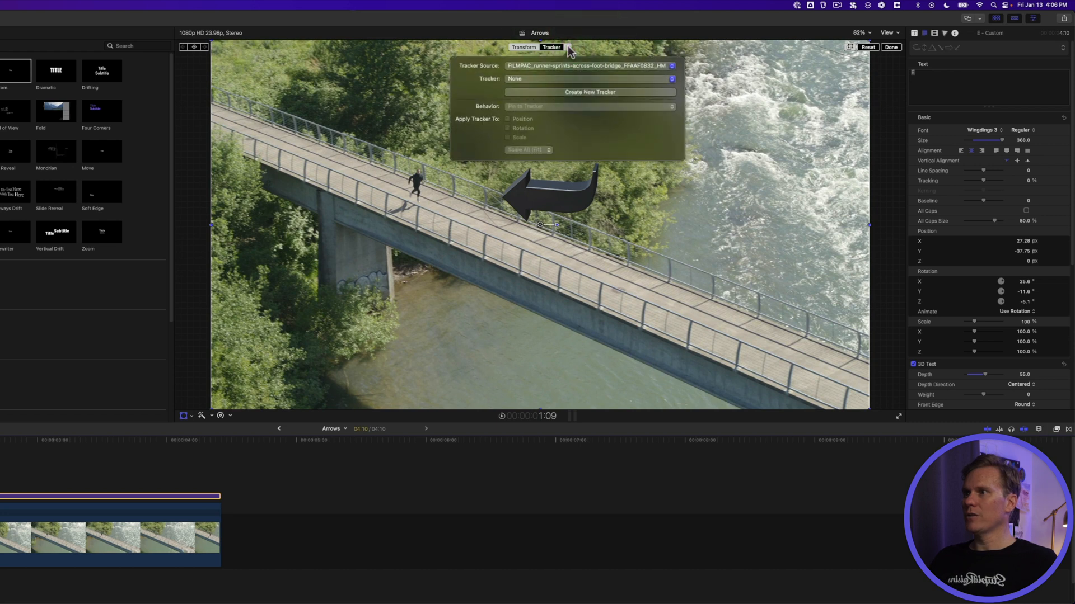
pyautogui.click(588, 79)
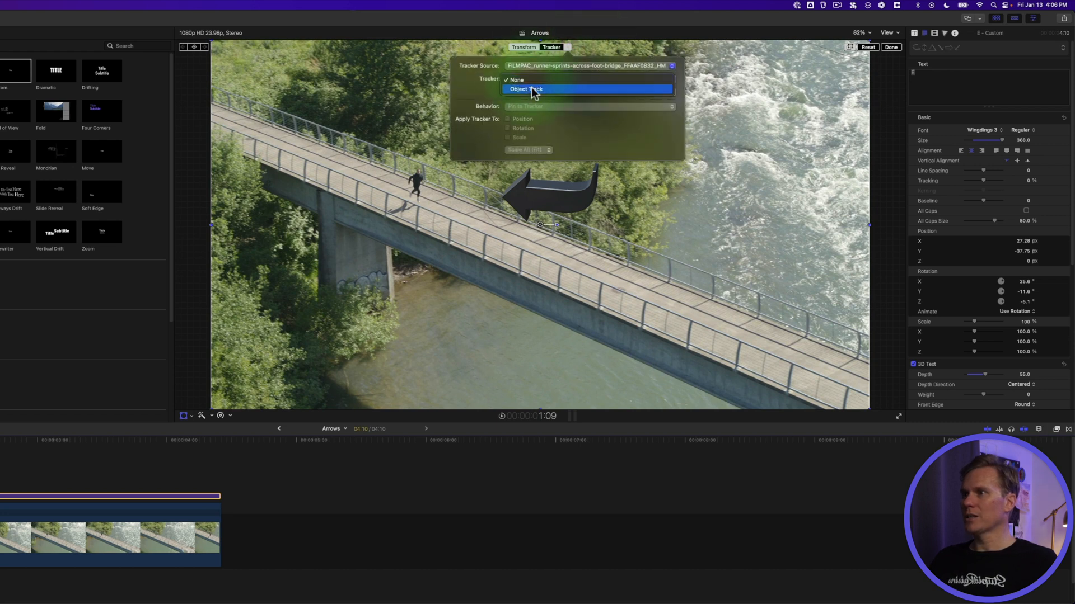
pyautogui.click(536, 89)
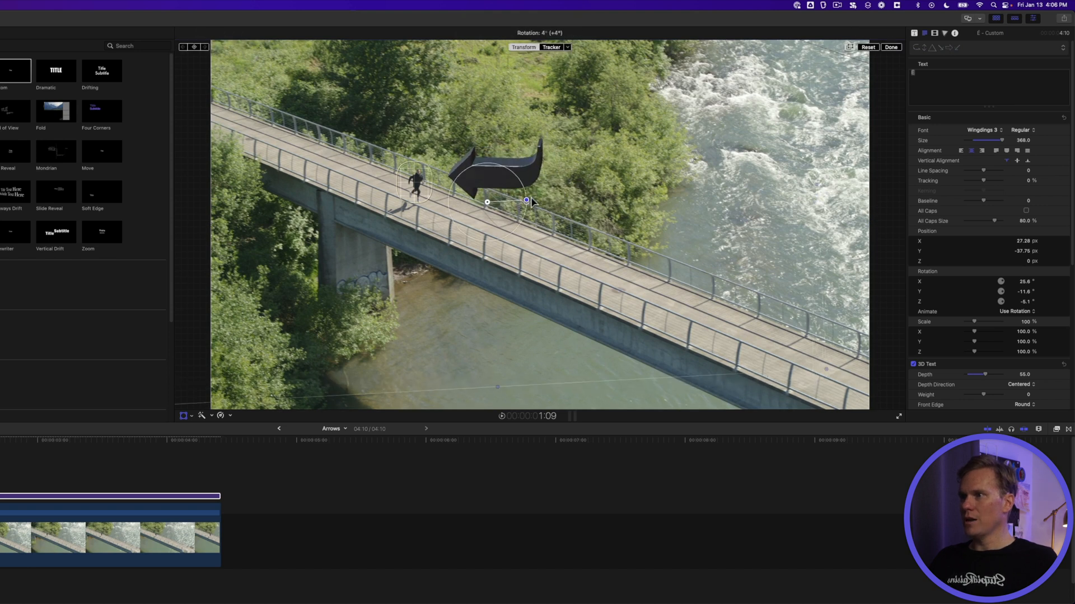
pyautogui.moveTo(526, 201); pyautogui.dragTo(508, 189)
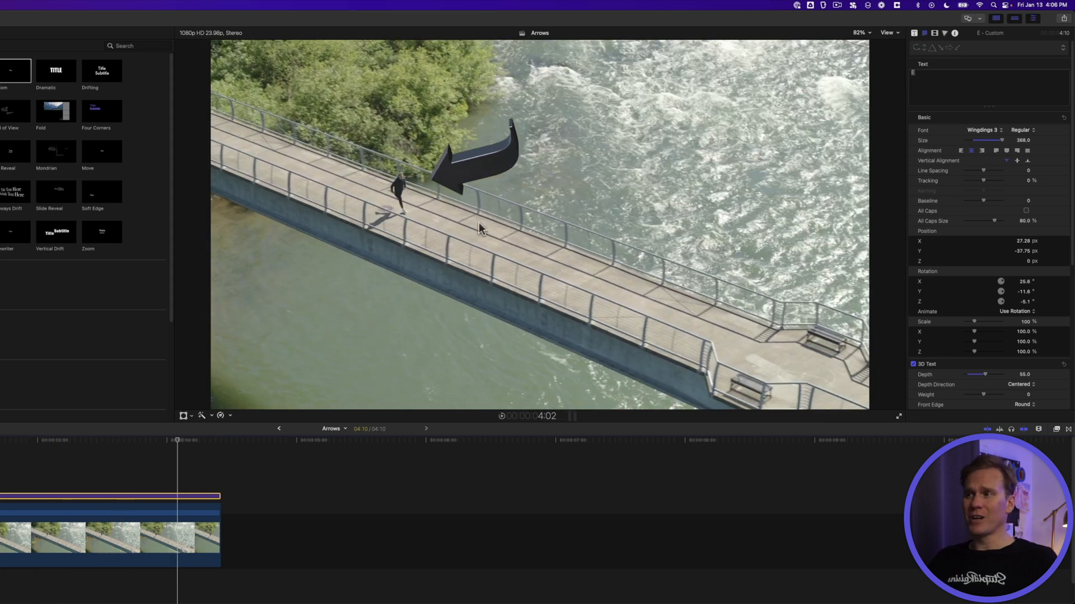
pyautogui.moveTo(533, 248)
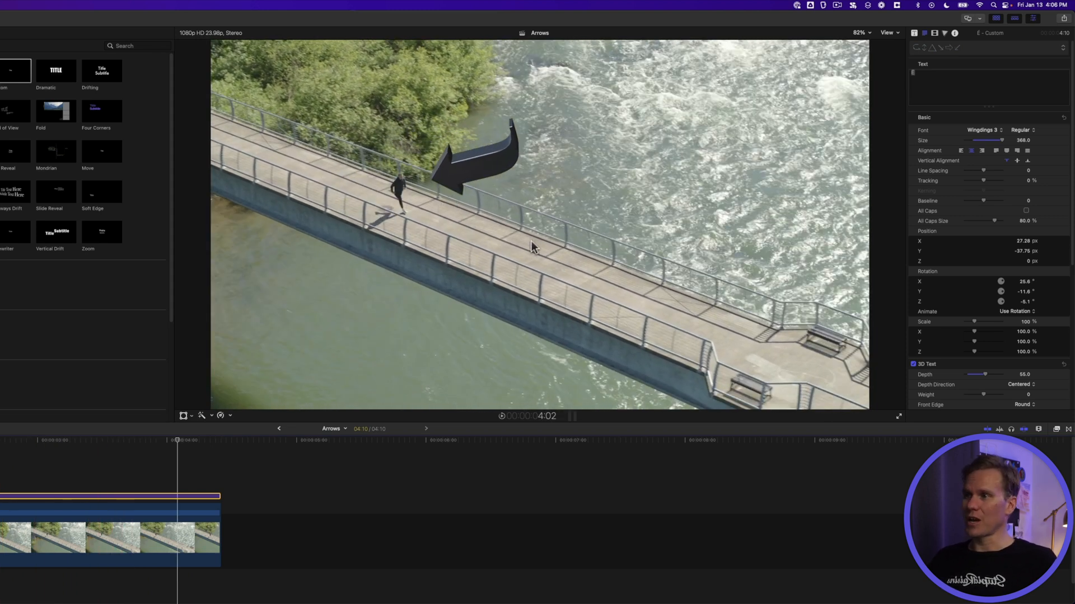
pyautogui.moveTo(578, 268)
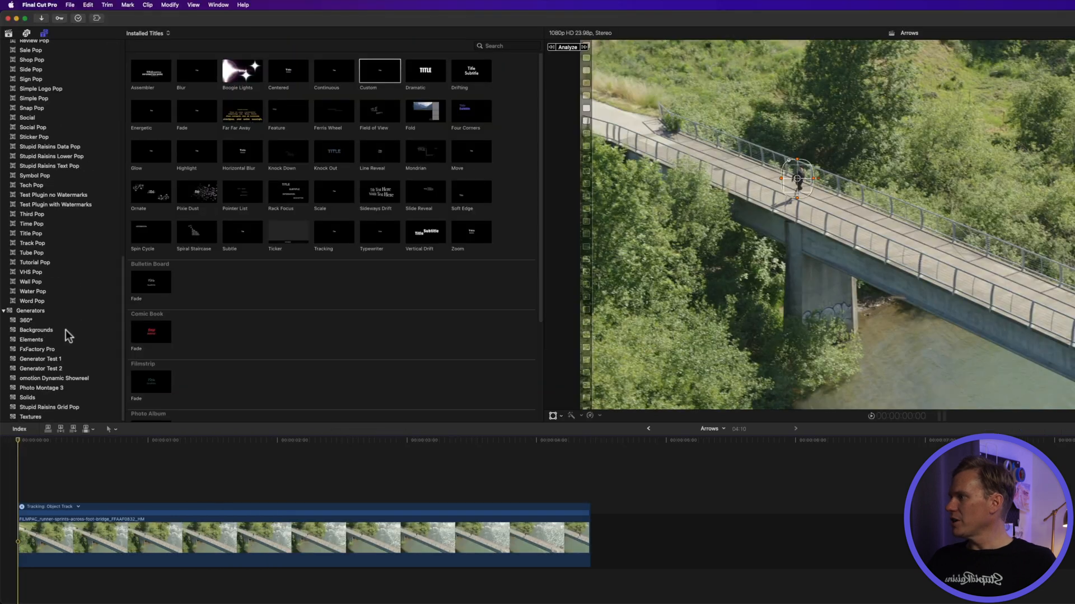
pyautogui.moveTo(55, 400)
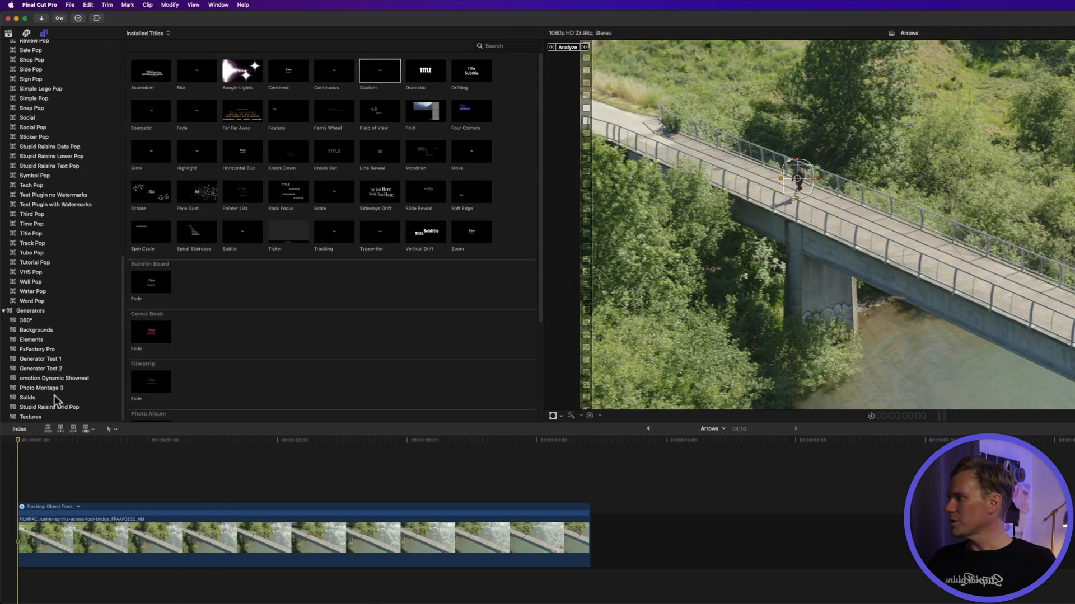
# - Add a Custom black solid and crop its top, bottom, left and right into a thin bar mid-frame
pyautogui.click(26, 398)
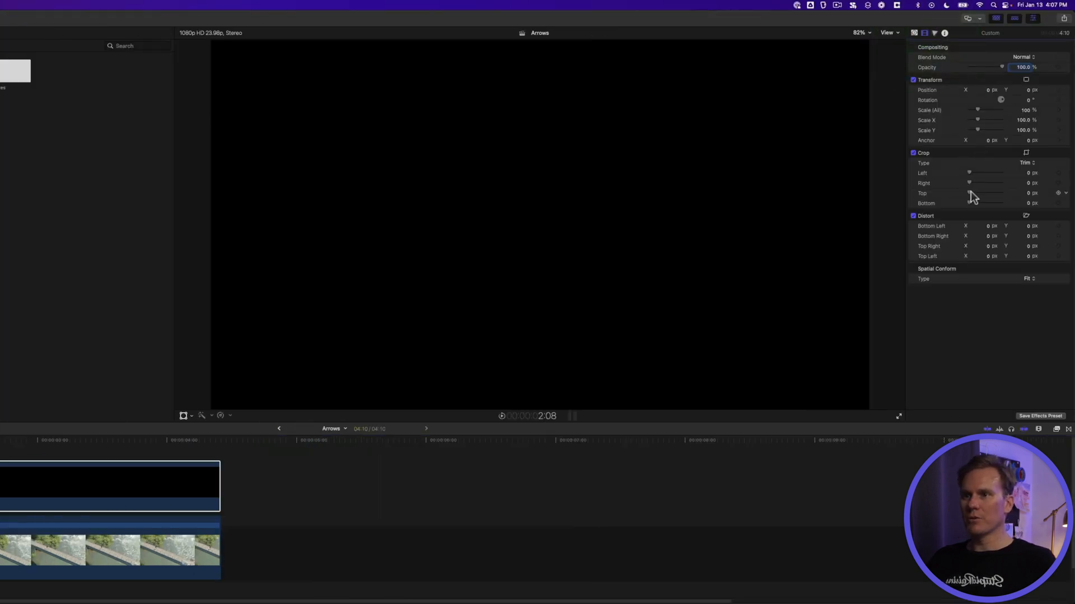
pyautogui.click(1028, 194)
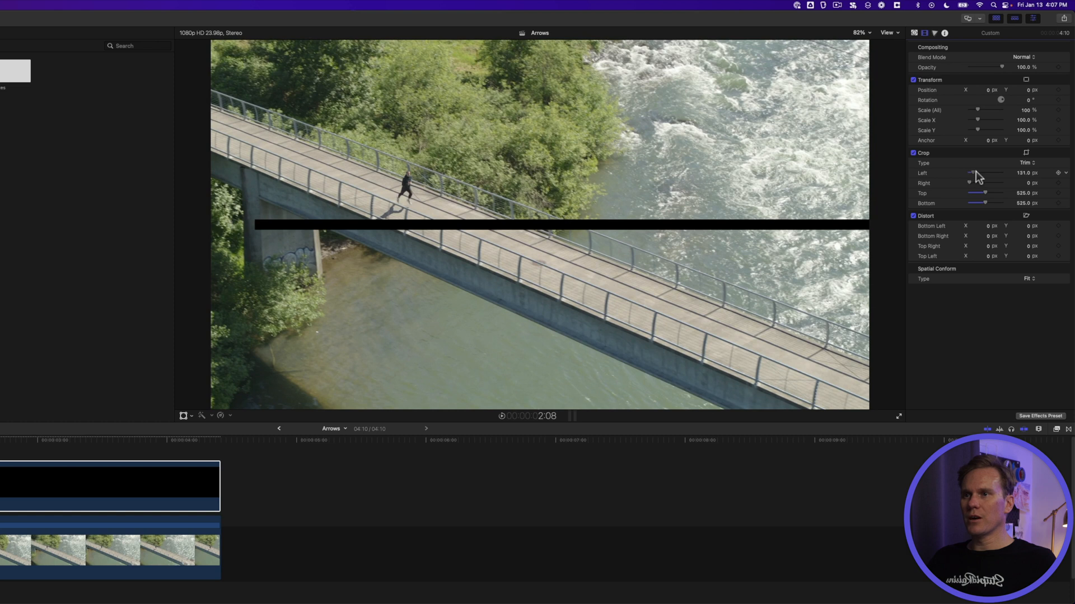
pyautogui.moveTo(973, 173); pyautogui.dragTo(993, 173)
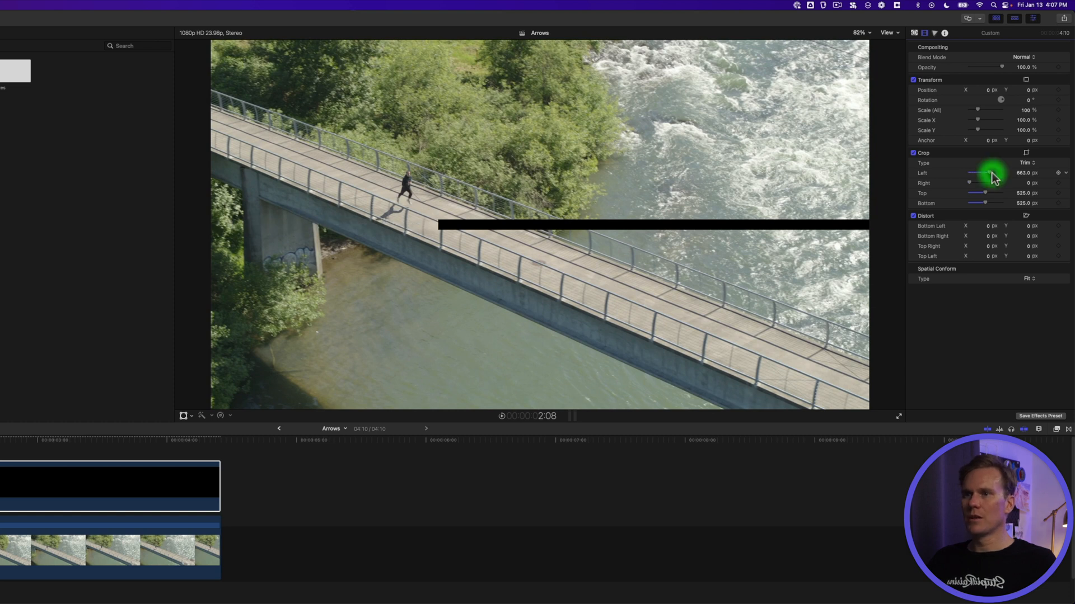
pyautogui.write('700.0')
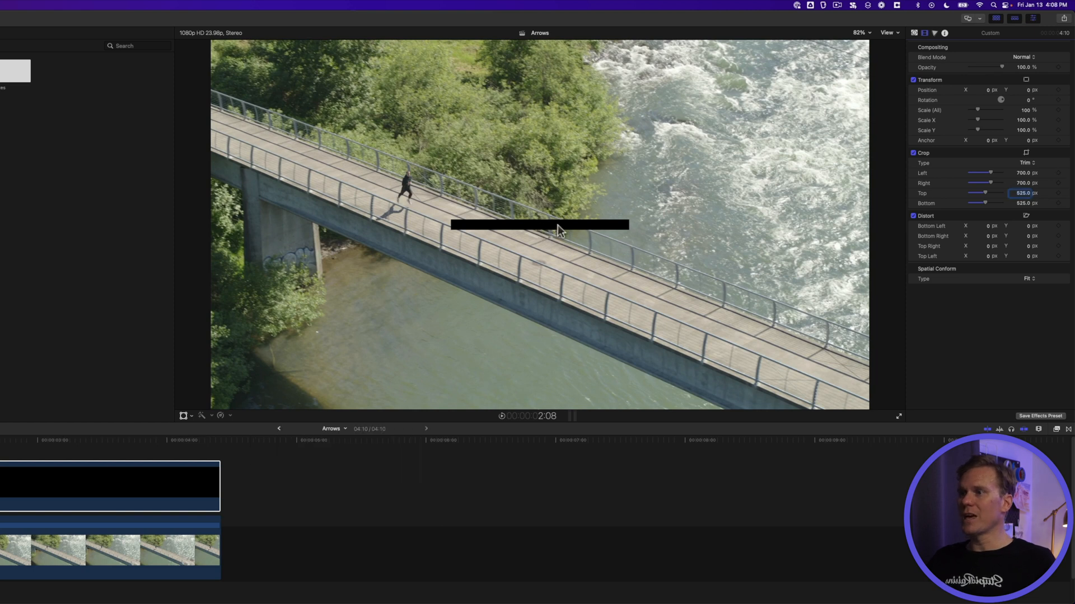
pyautogui.click(913, 33)
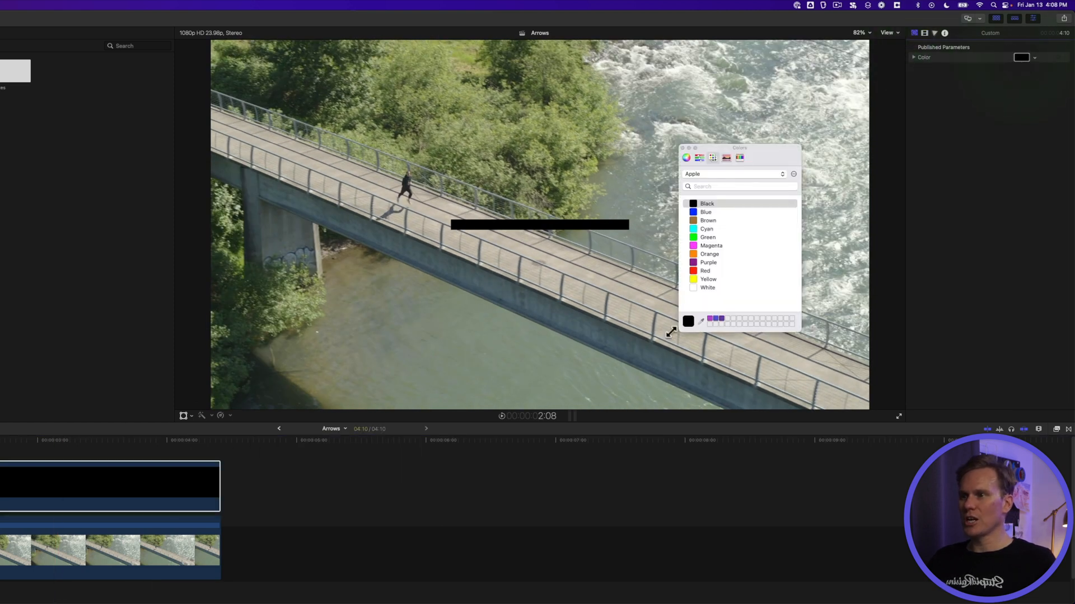
# - Colour the bar purple and keyframe Crop Left fully cropped at the start so the line grows in
pyautogui.click(720, 321)
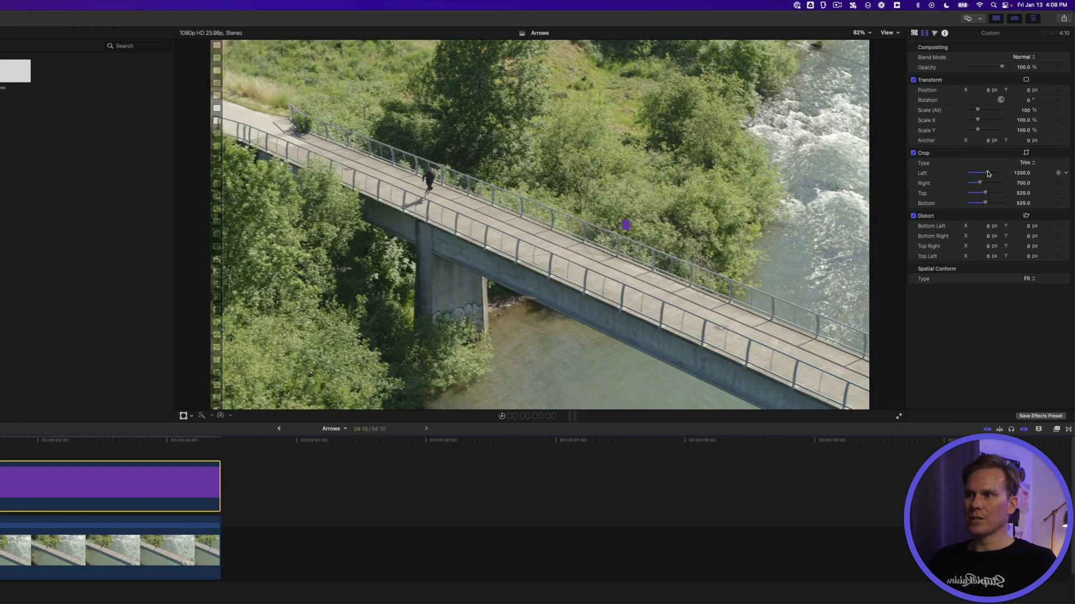
pyautogui.moveTo(979, 173); pyautogui.dragTo(981, 173)
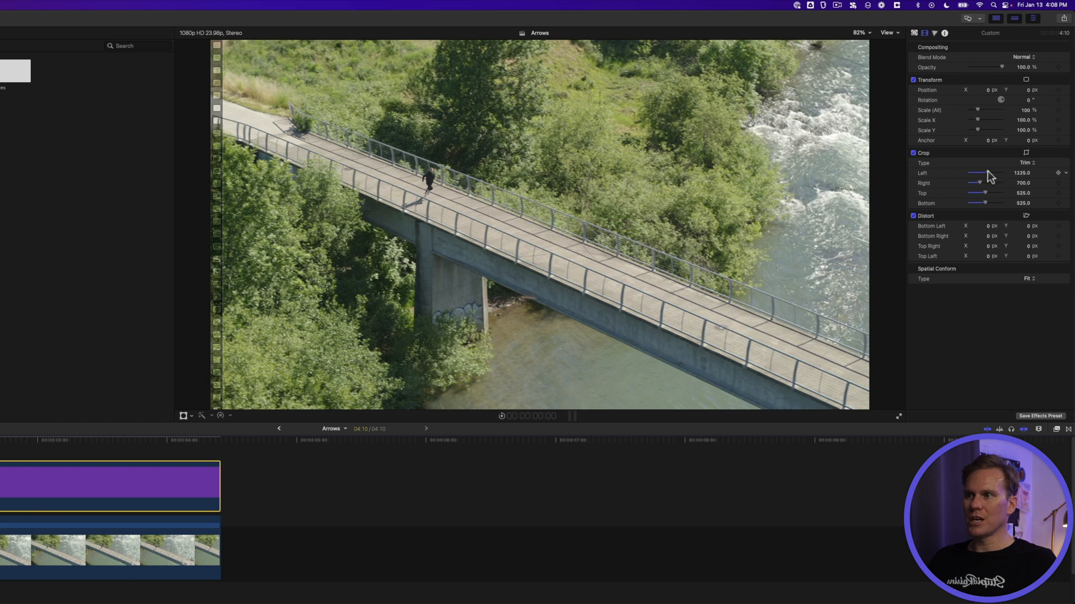
pyautogui.click(1022, 172)
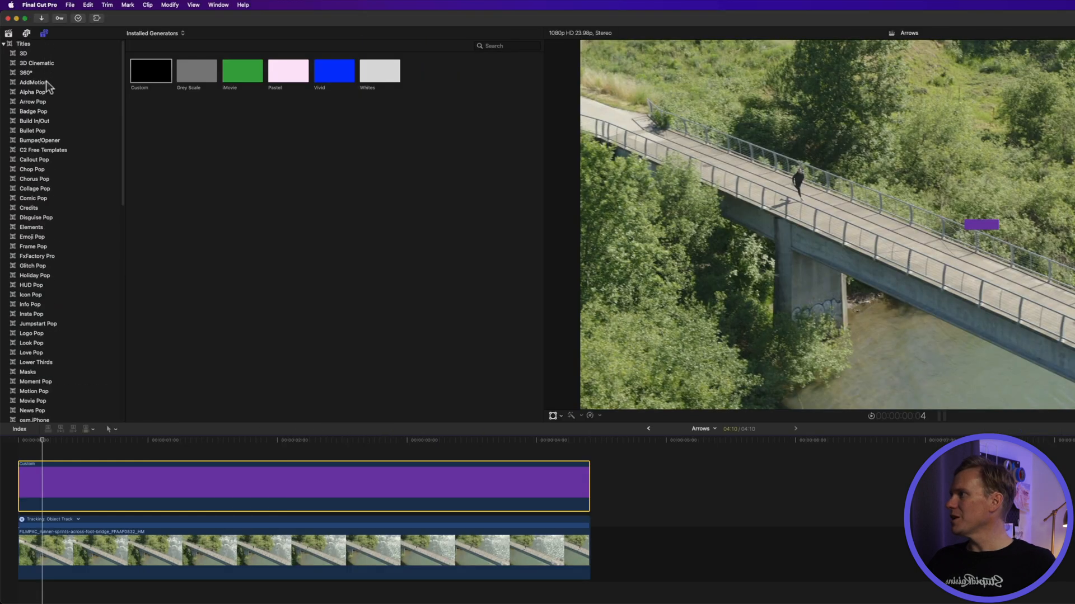
# - Add a basic title above the purple line and set its font to Wingdings 3
pyautogui.click(33, 120)
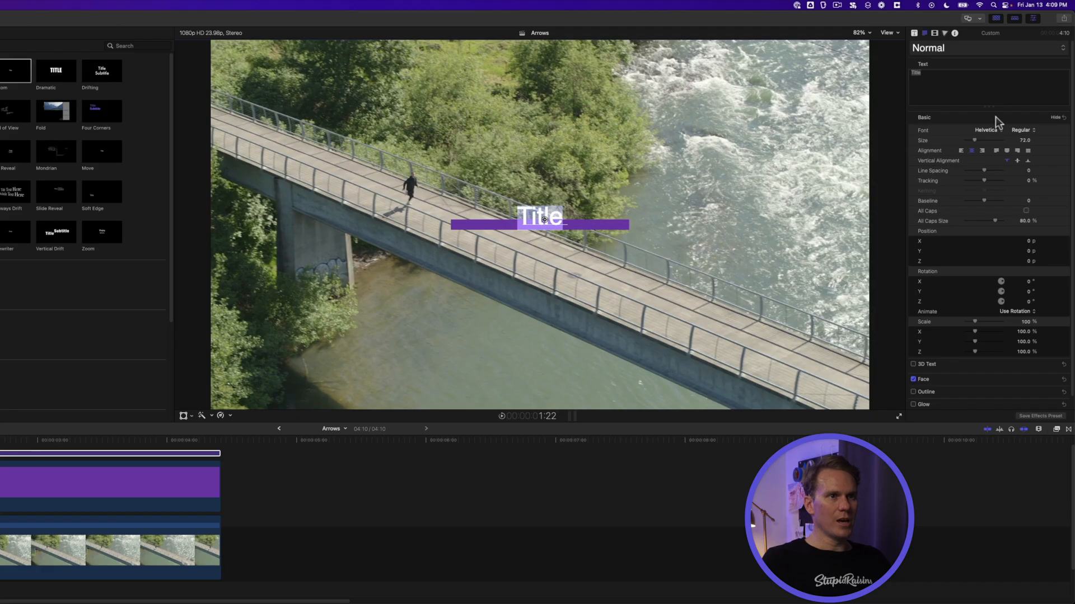
pyautogui.click(986, 130)
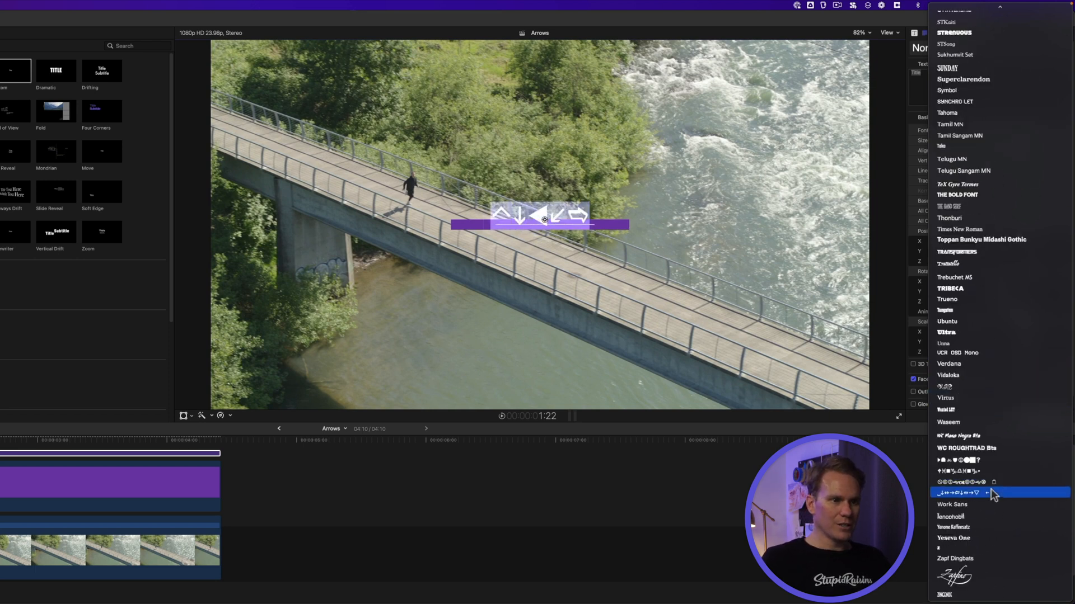
pyautogui.click(972, 493)
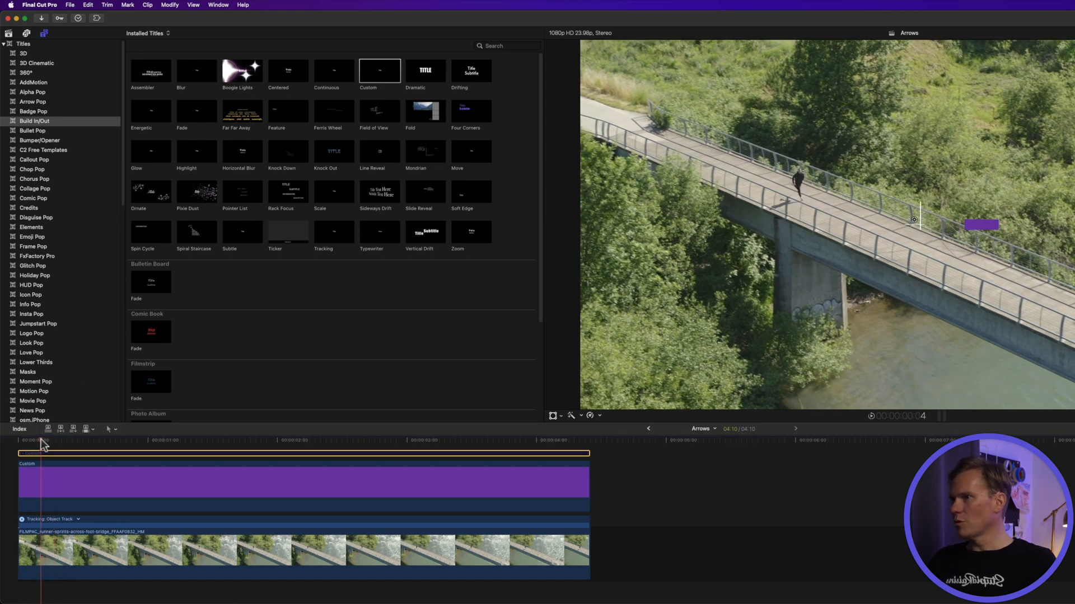
pyautogui.moveTo(190, 485)
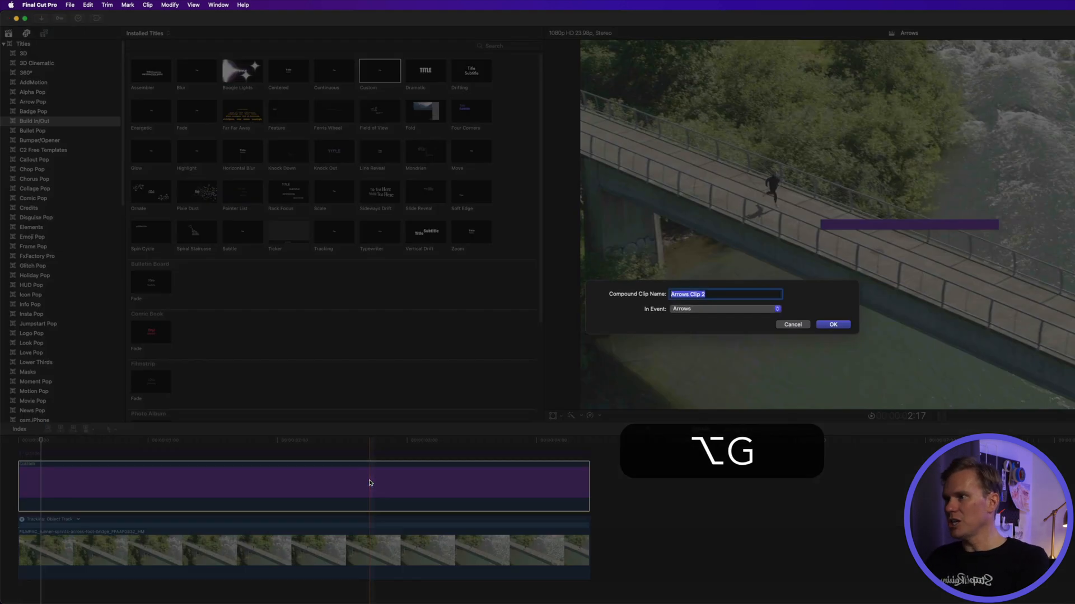
# - Create the 'Moving Arrow' compound clip, add an object tracker and analyse the runner
pyautogui.write('Moving Arrow')
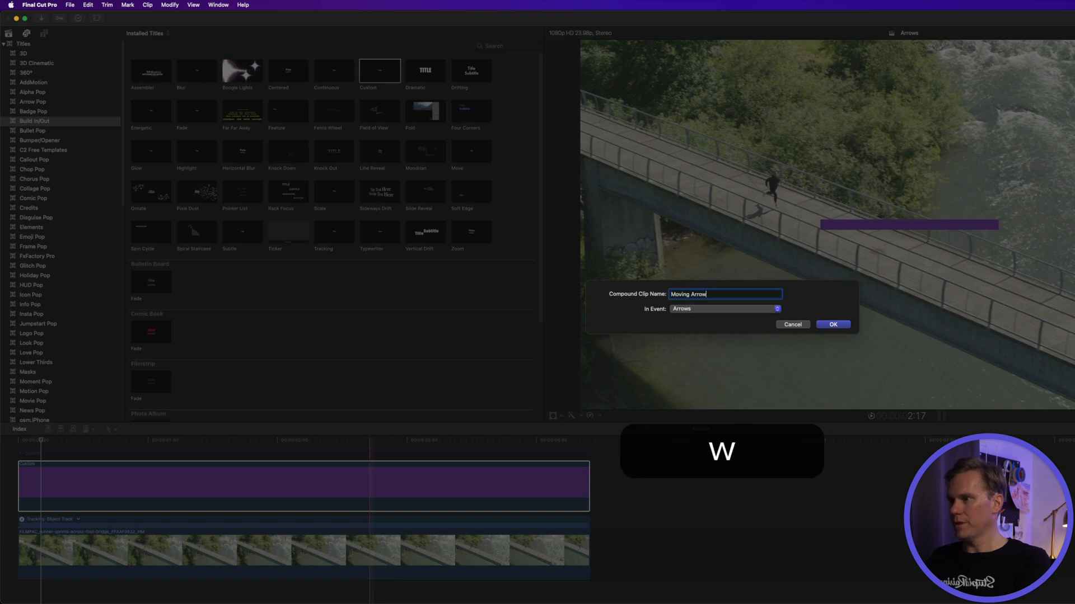
pyautogui.click(832, 324)
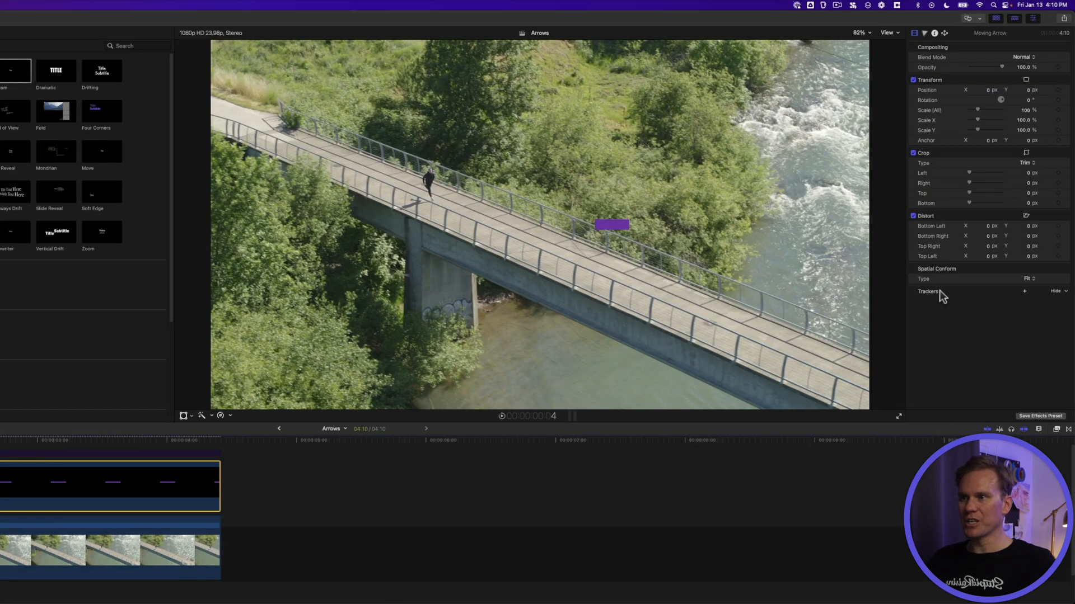
pyautogui.click(1024, 291)
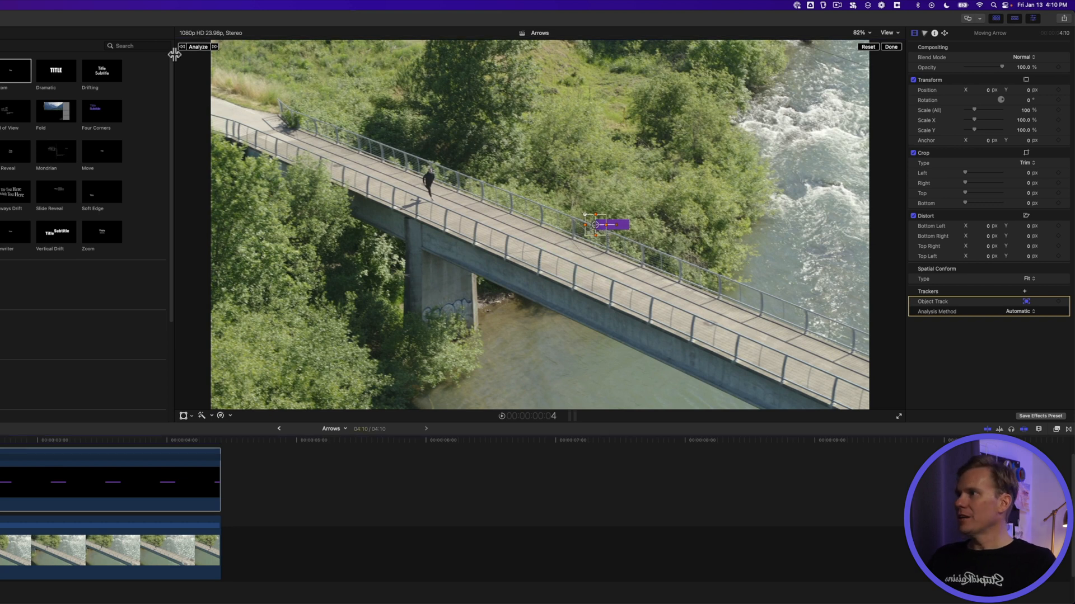
pyautogui.click(197, 46)
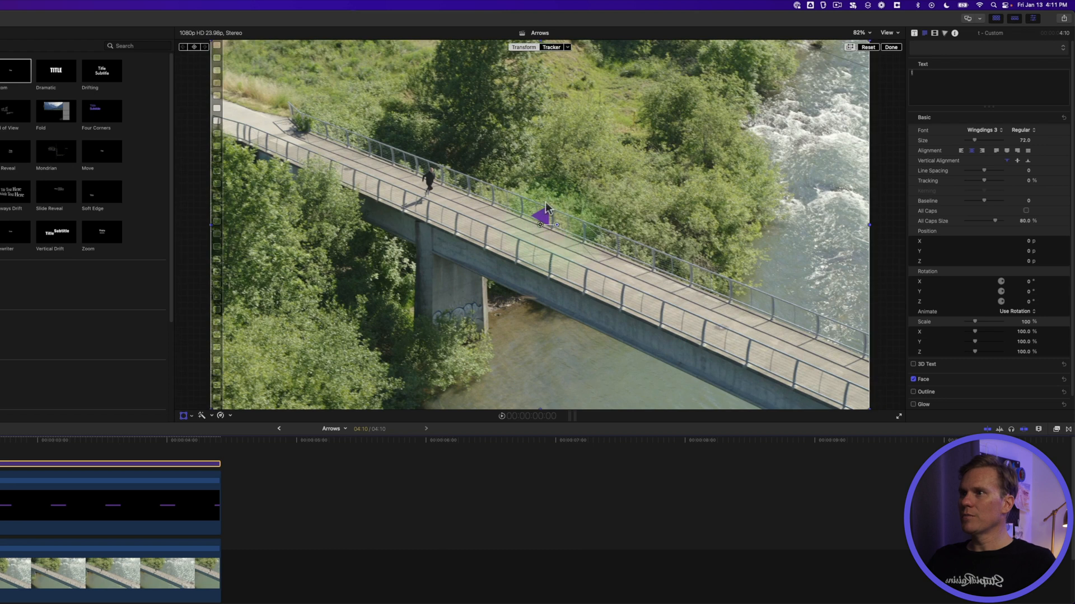
# - Select the arrowhead, enable Transform and drag it onto the purple line's left end
pyautogui.click(552, 46)
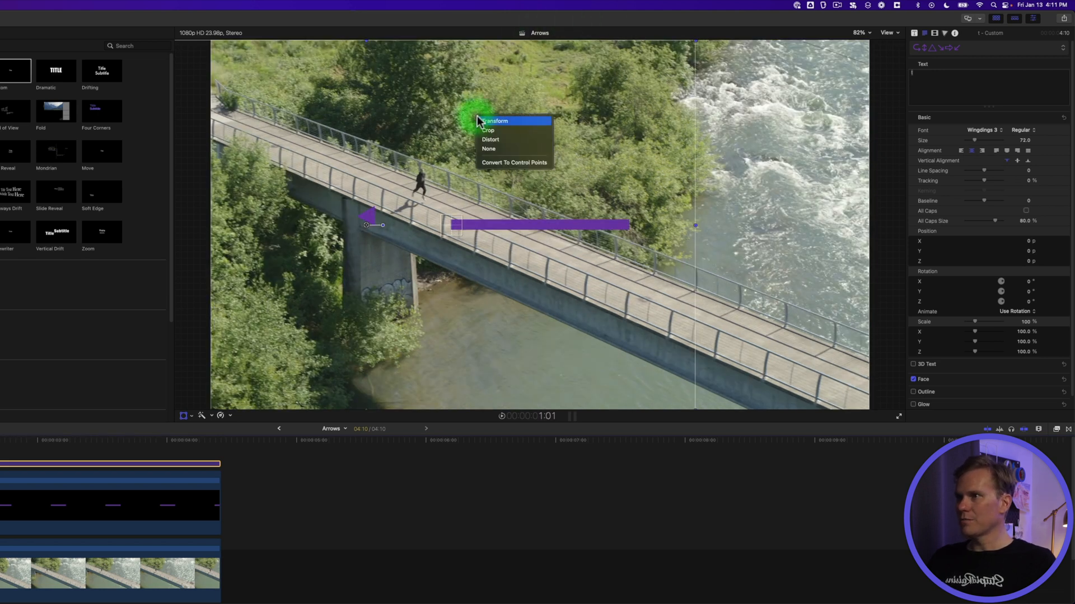
pyautogui.click(512, 120)
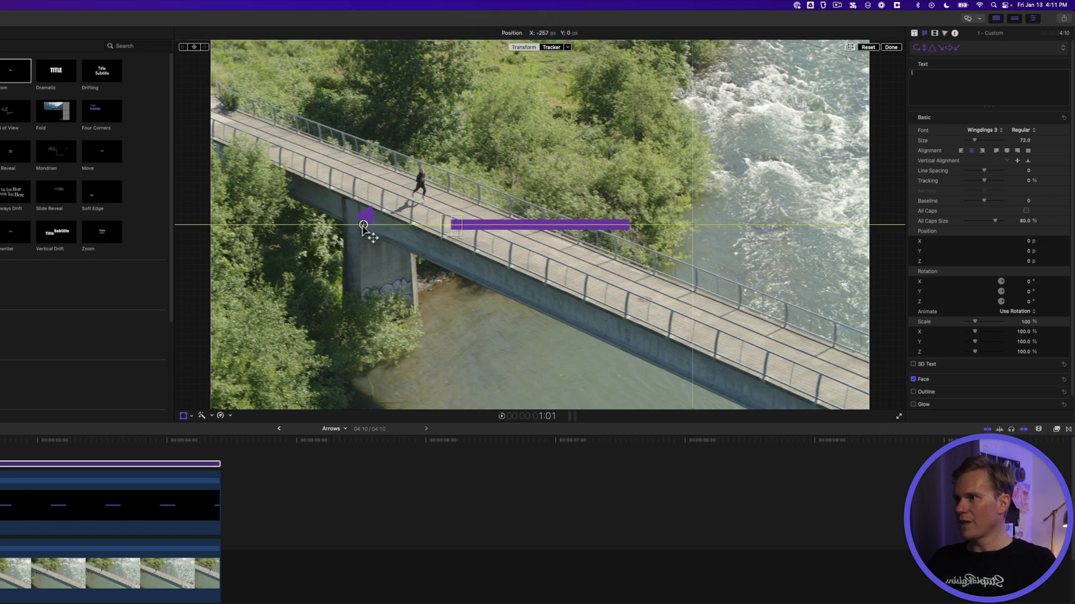
pyautogui.moveTo(363, 225); pyautogui.dragTo(451, 226)
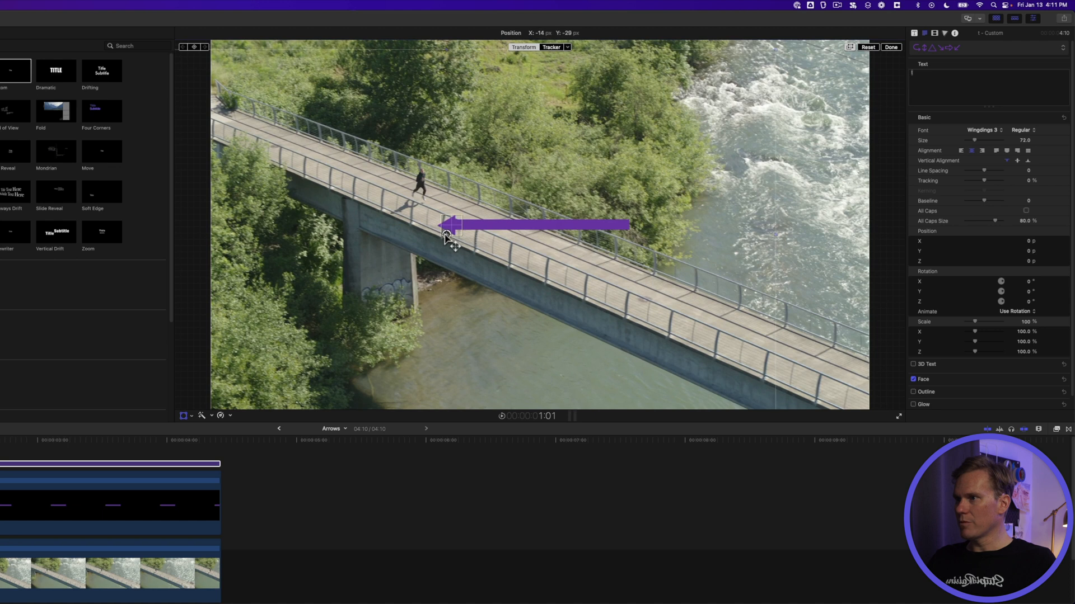
pyautogui.moveTo(450, 226); pyautogui.dragTo(446, 231)
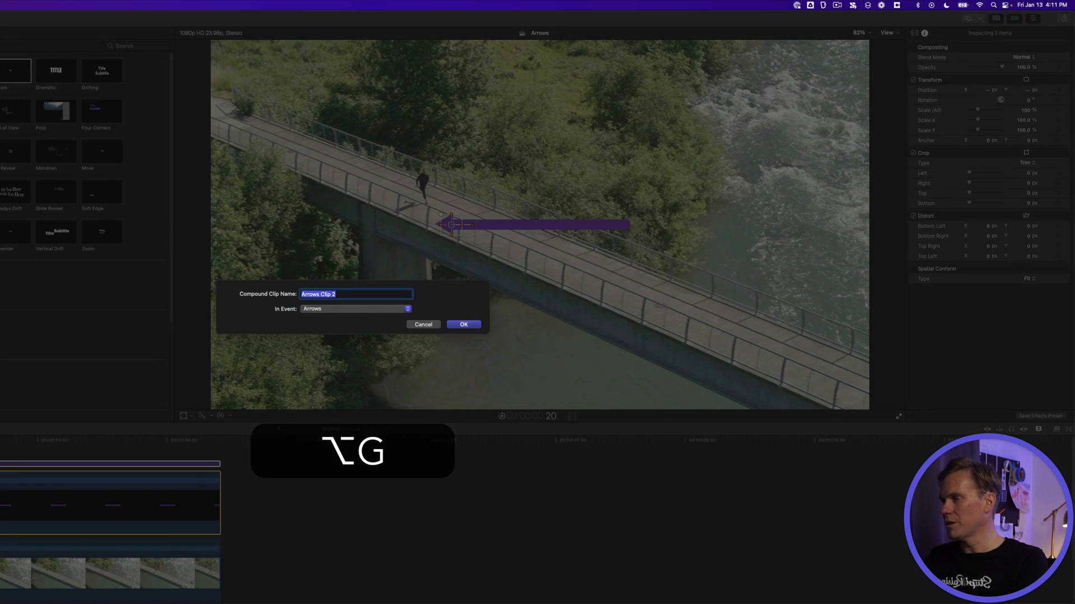
# - Group arrowhead and line into one compound clip, then raise and tilt it to point at the runner
pyautogui.click(463, 325)
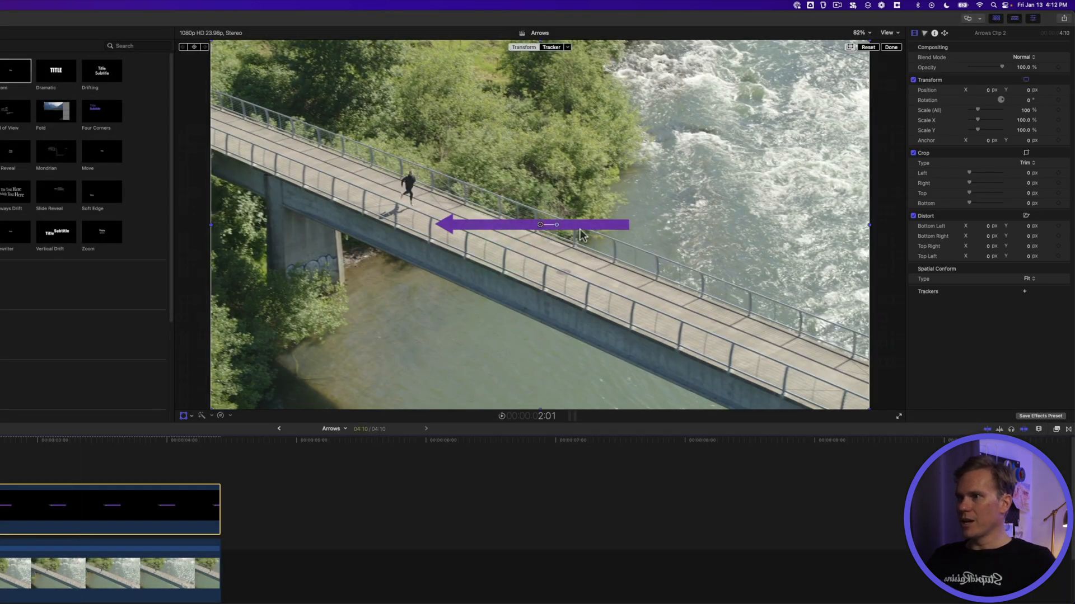
pyautogui.moveTo(549, 225); pyautogui.dragTo(551, 190)
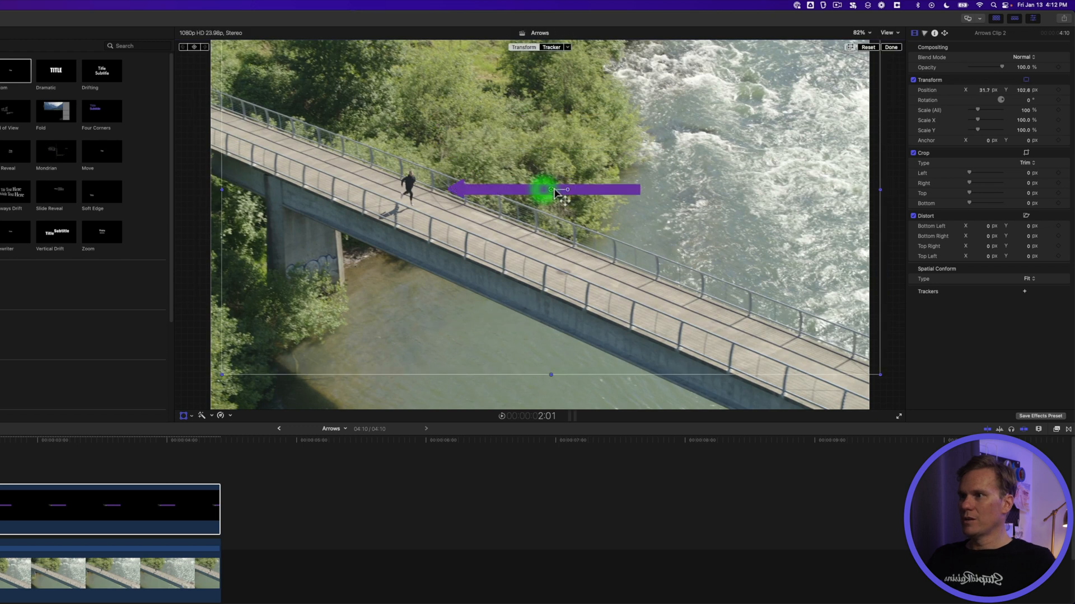
pyautogui.moveTo(567, 190); pyautogui.dragTo(675, 156)
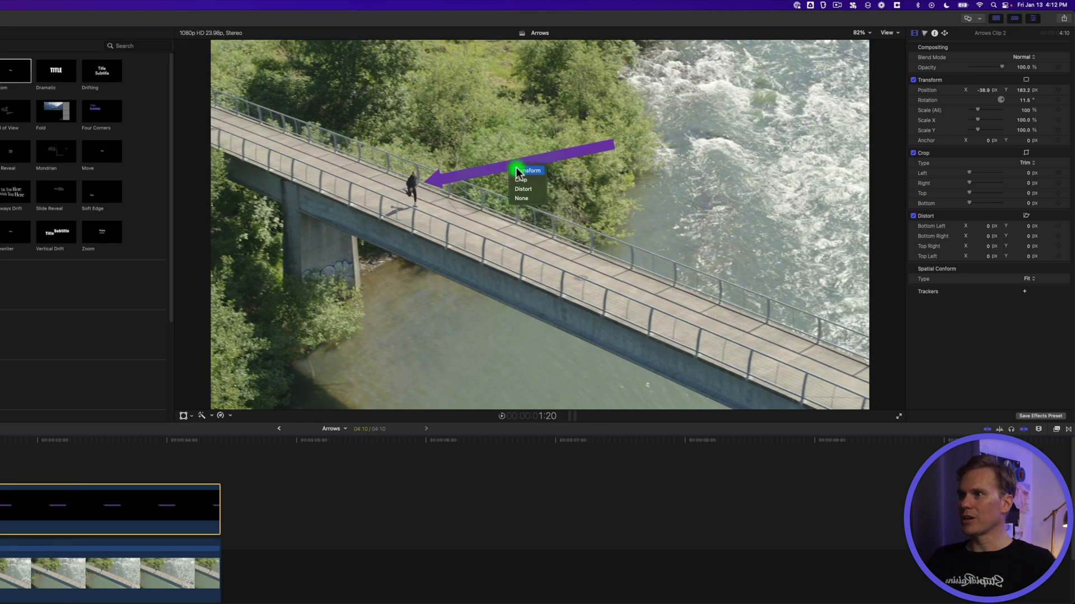
# - Set the arrow's Tracker to Object Track with Offset from Tracker applying Position
pyautogui.click(545, 46)
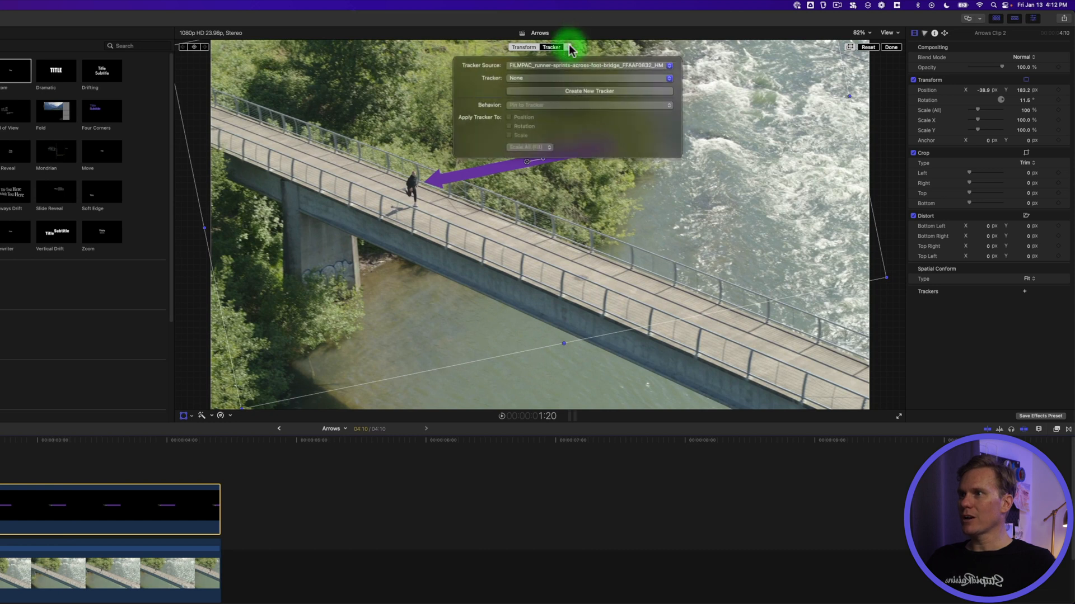
pyautogui.click(587, 78)
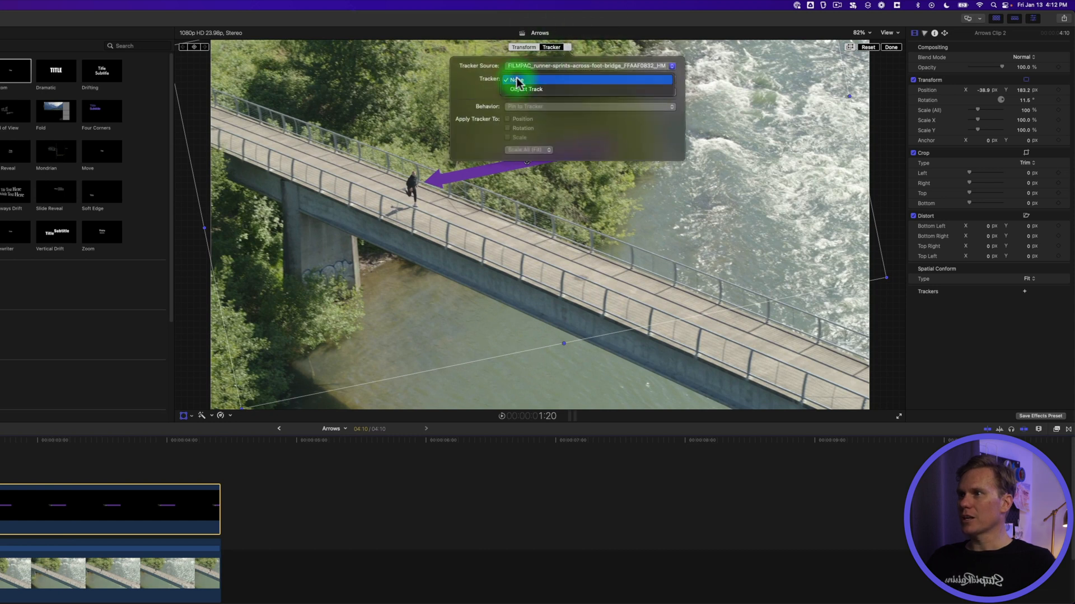
pyautogui.click(515, 80)
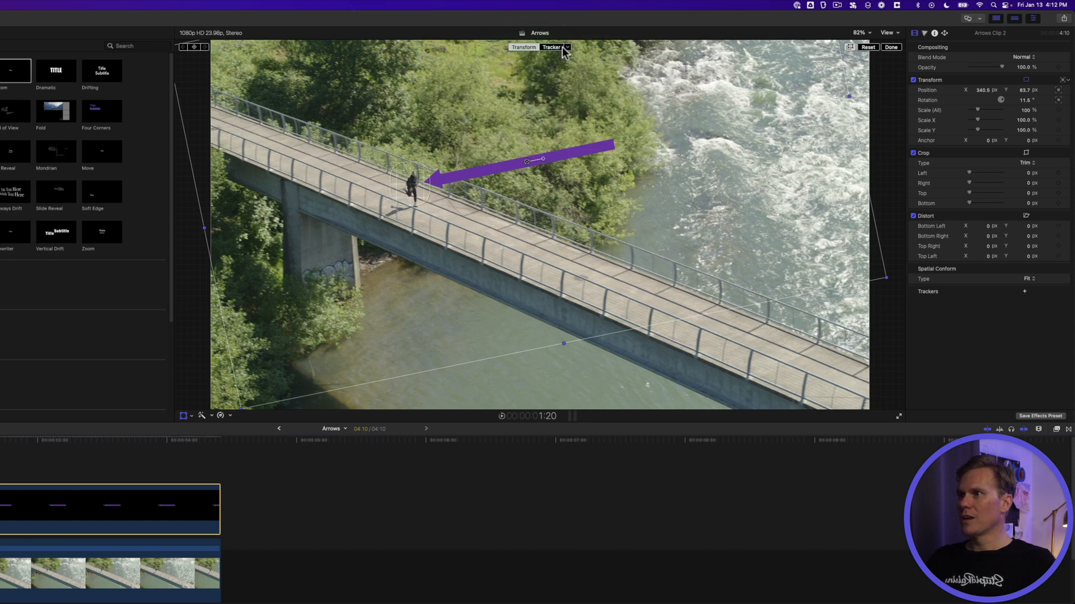
pyautogui.click(566, 47)
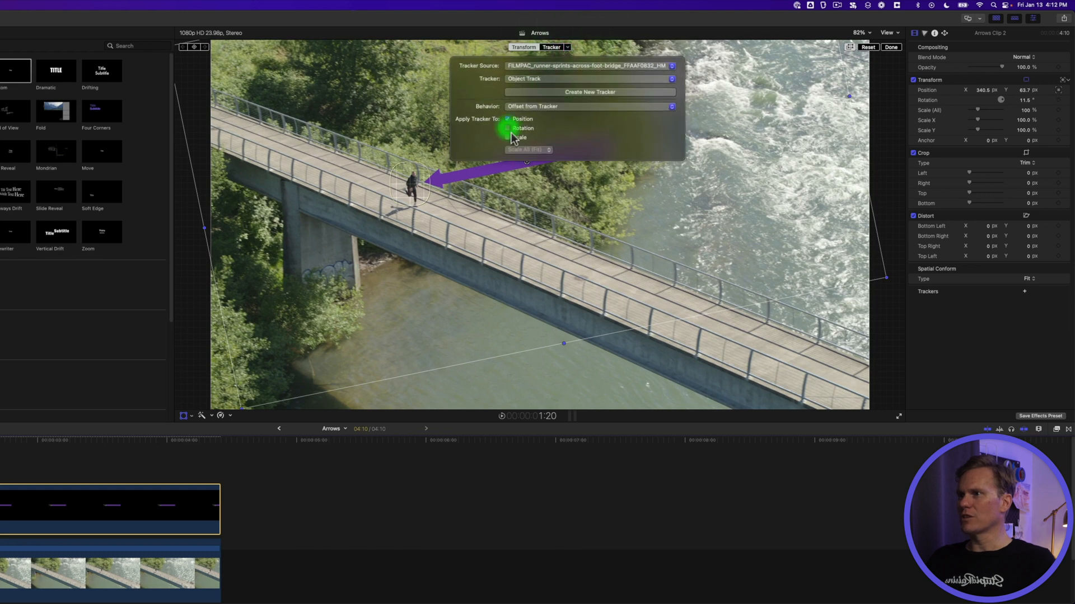